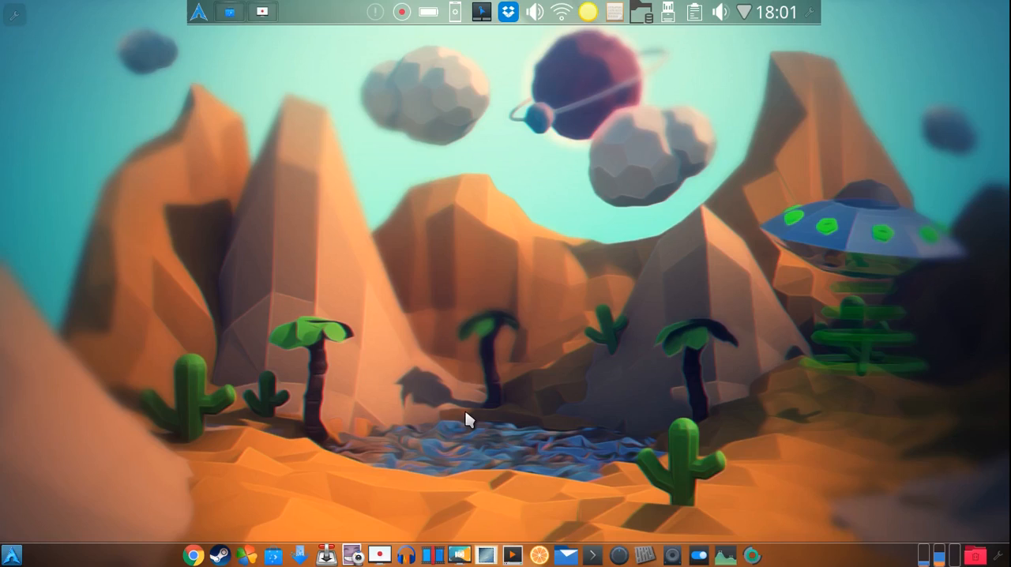
{"action": "mouse_move", "coordinate": [579, 388]}
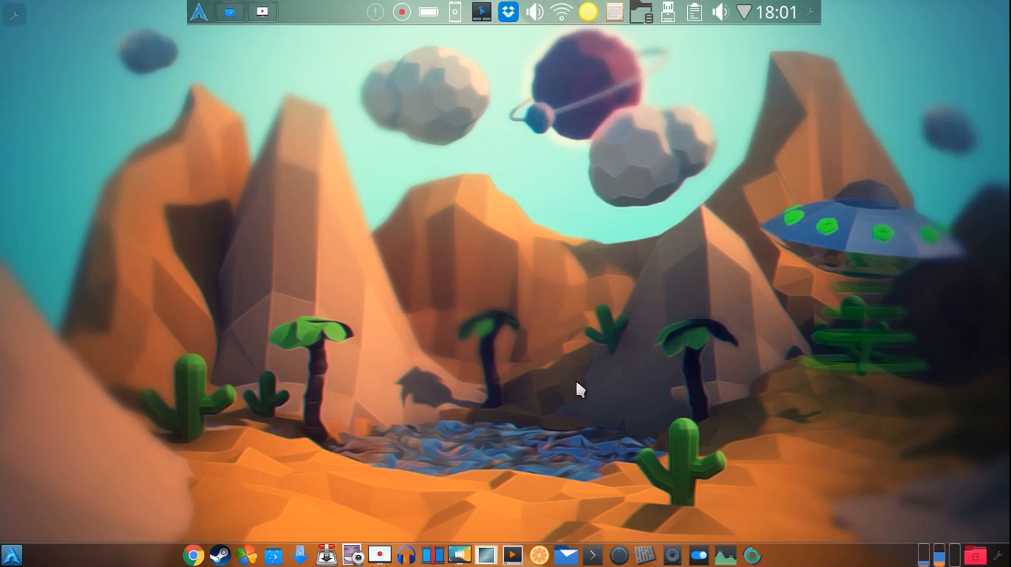
{"action": "mouse_move", "coordinate": [353, 310]}
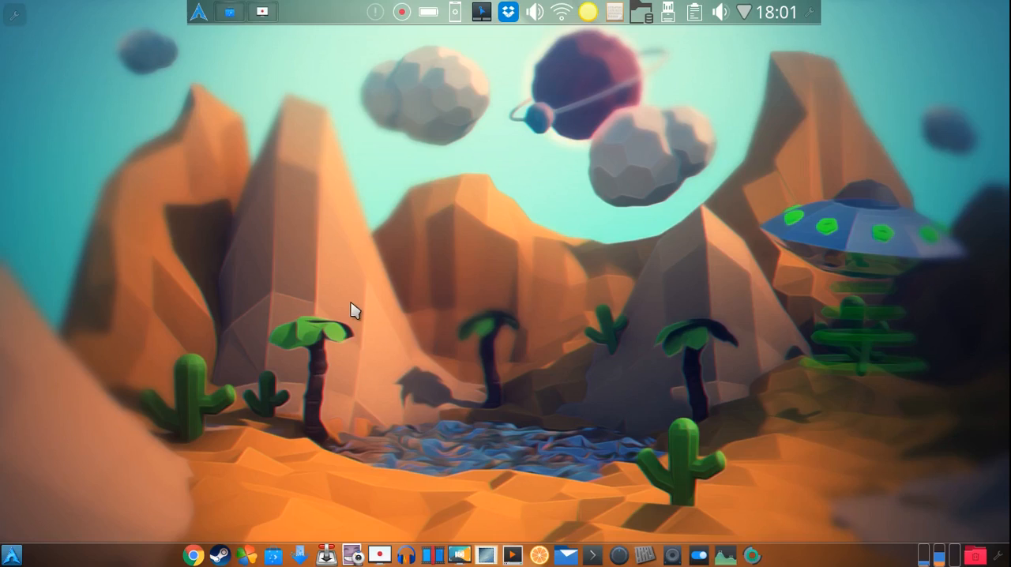
{"action": "mouse_move", "coordinate": [403, 274]}
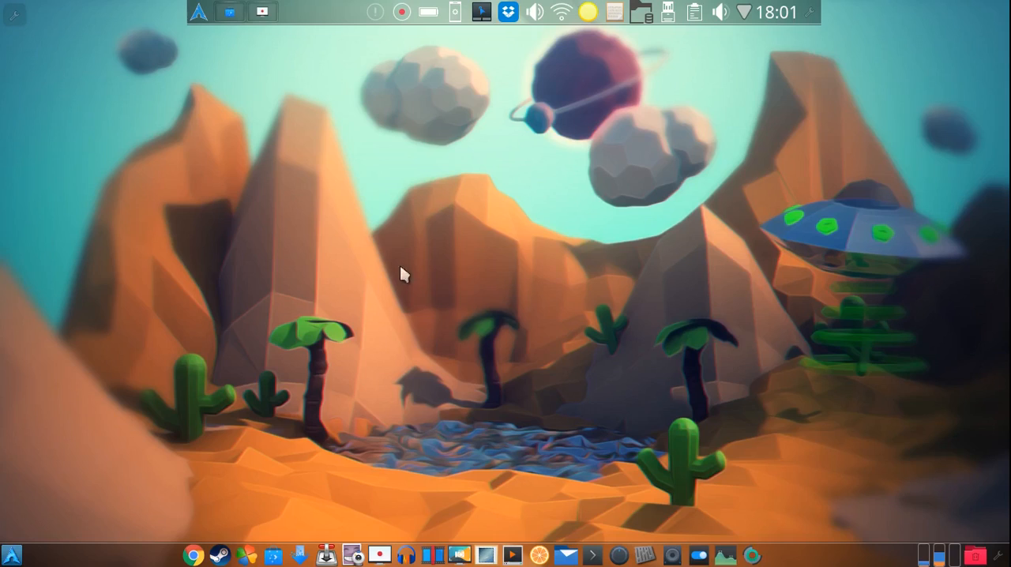
{"action": "mouse_move", "coordinate": [178, 204]}
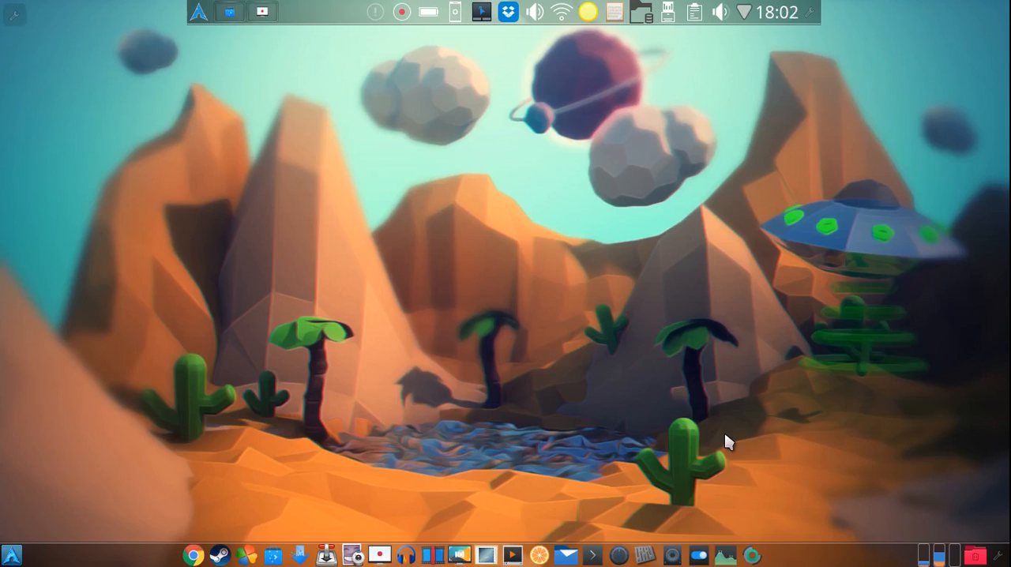
{"action": "mouse_move", "coordinate": [199, 11]}
{"action": "type", "text": "about"}
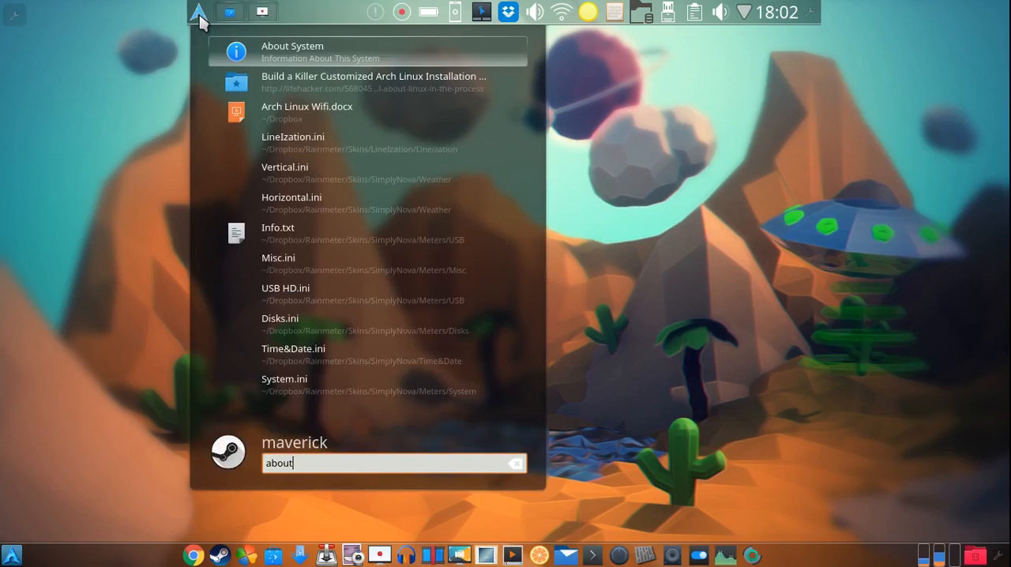
- Open the About This System information window, then close it again
{"action": "left_click", "coordinate": [292, 51]}
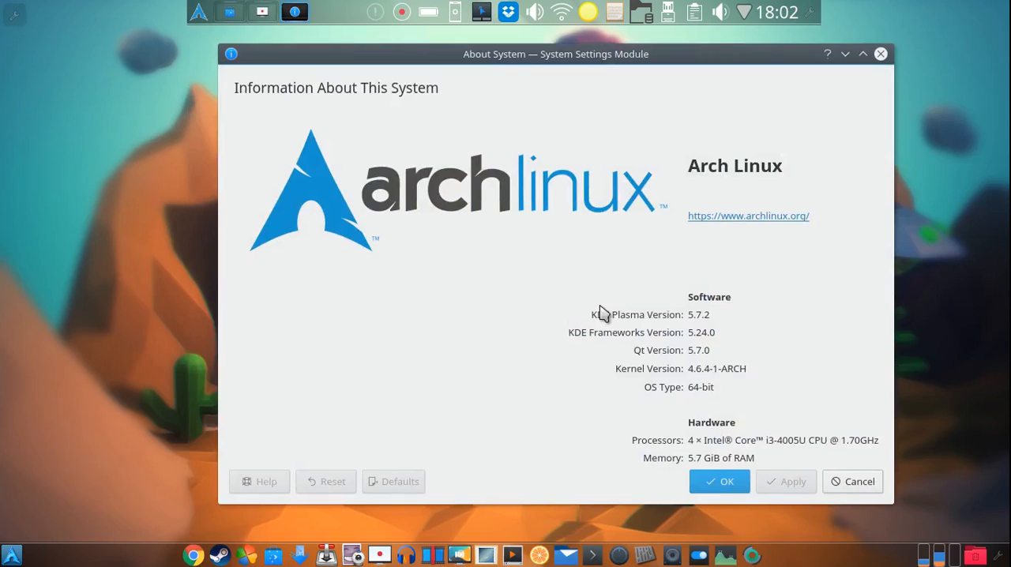
{"action": "mouse_move", "coordinate": [718, 324]}
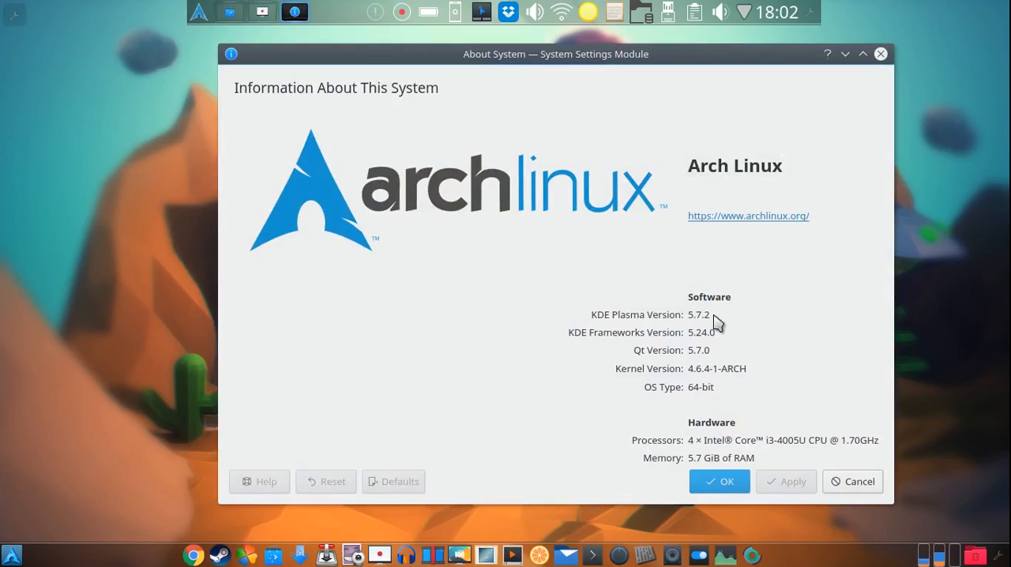
{"action": "mouse_move", "coordinate": [739, 332]}
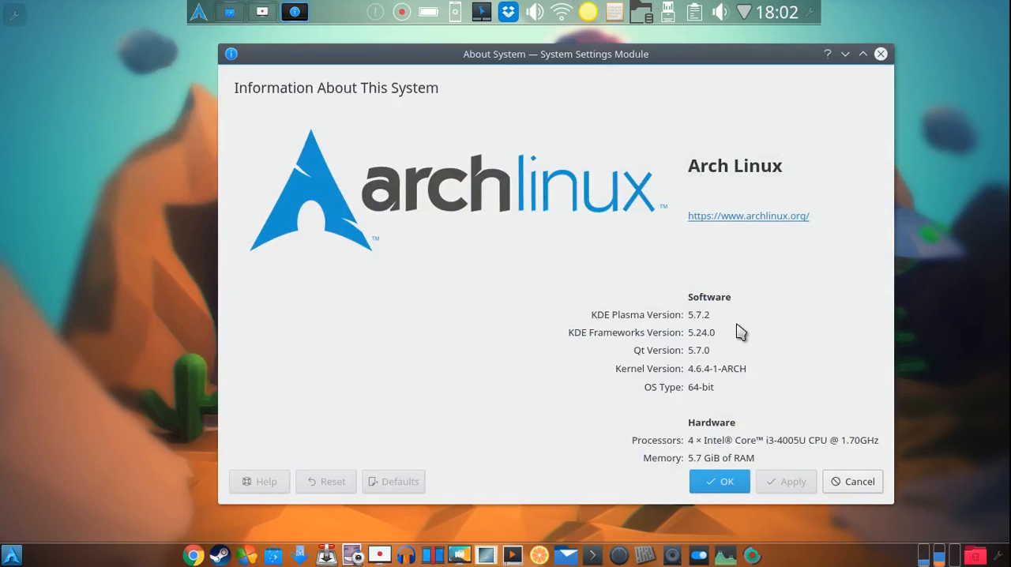
{"action": "mouse_move", "coordinate": [713, 418]}
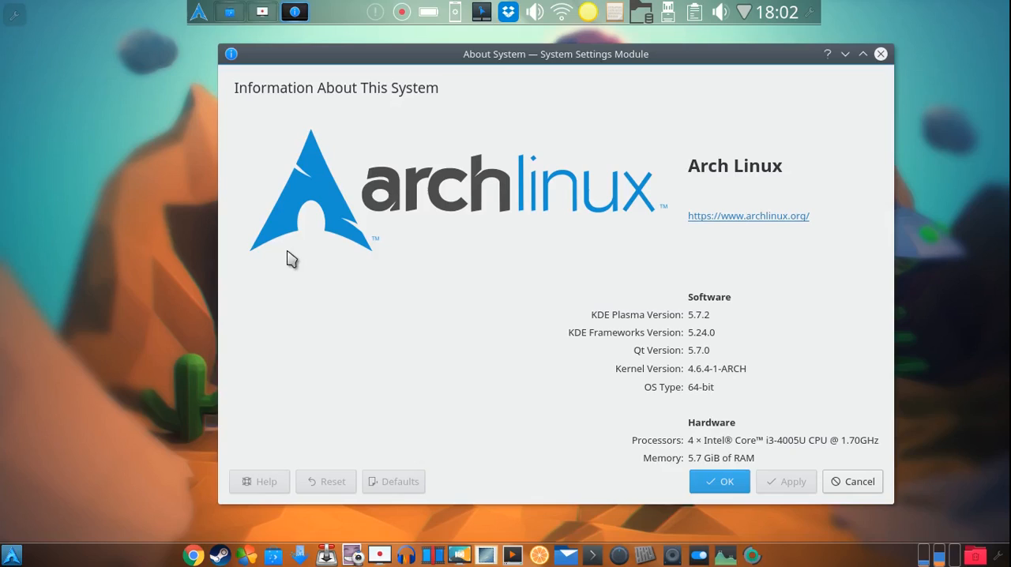
{"action": "mouse_move", "coordinate": [504, 427]}
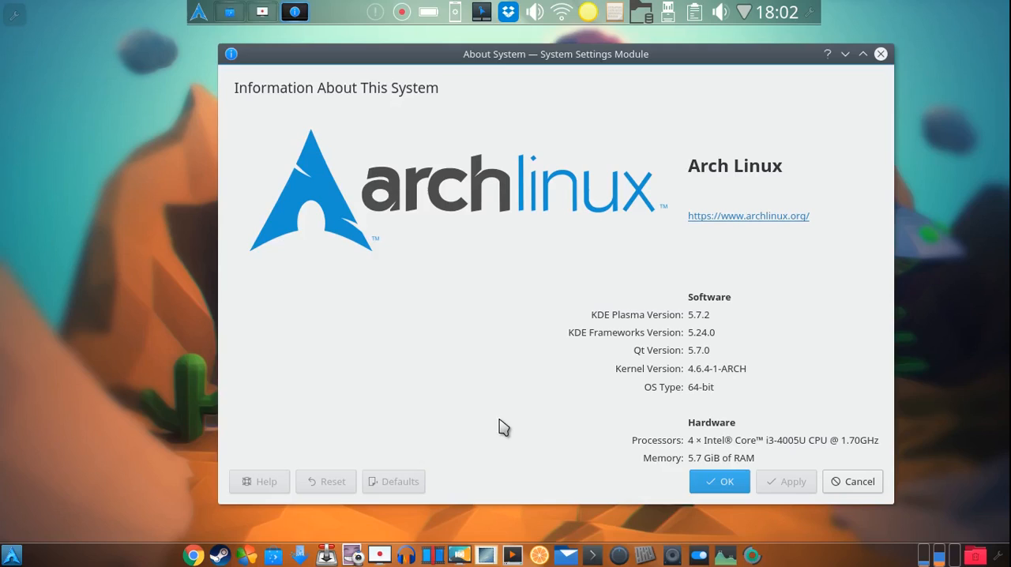
{"action": "mouse_move", "coordinate": [761, 340]}
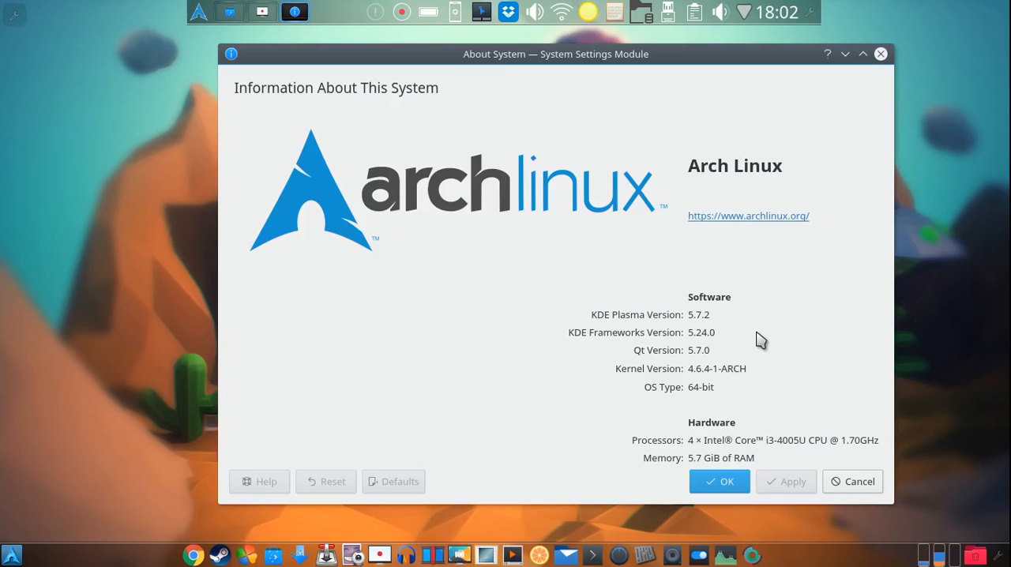
{"action": "left_click", "coordinate": [719, 481]}
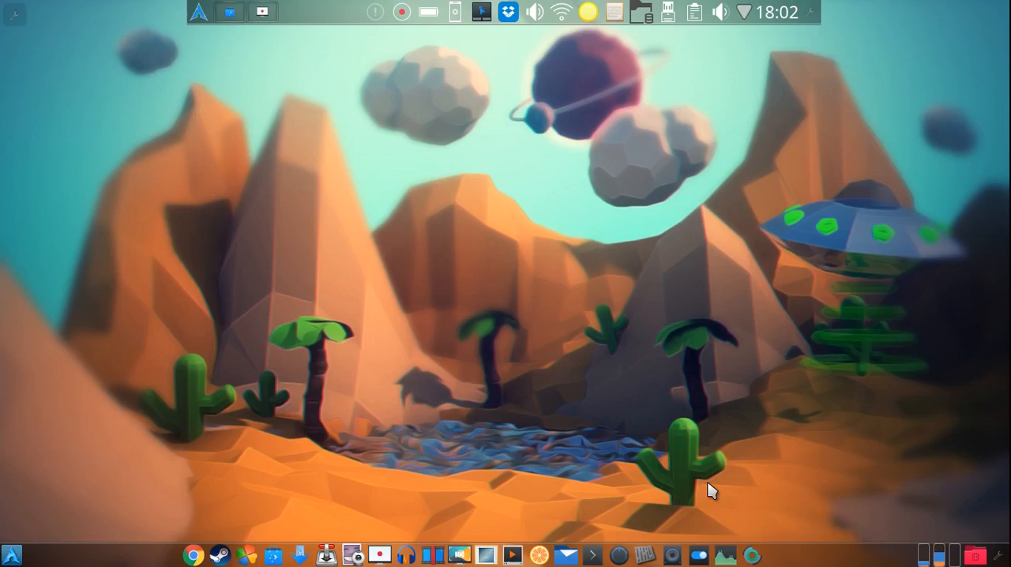
{"action": "mouse_move", "coordinate": [358, 198]}
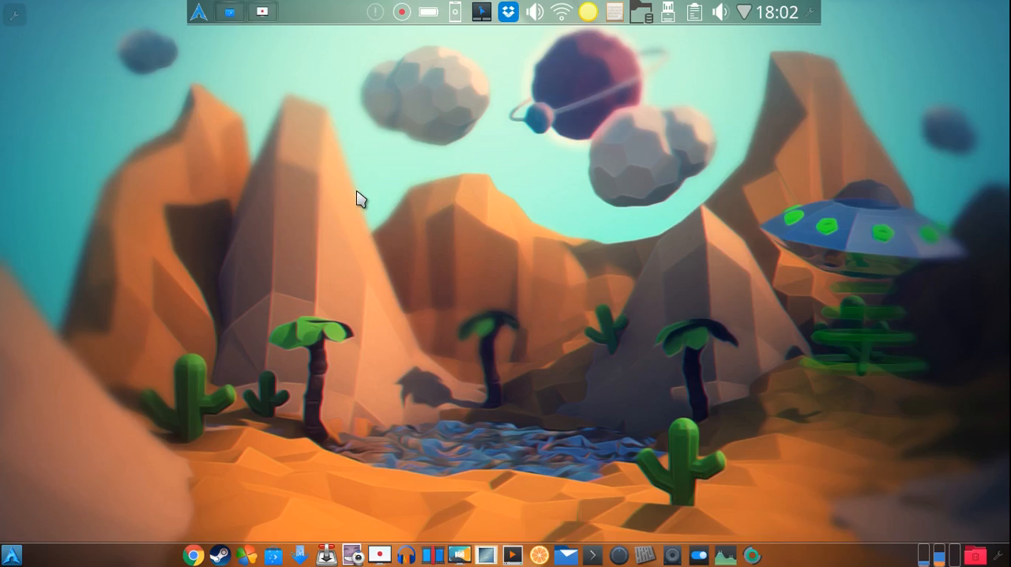
{"action": "mouse_move", "coordinate": [405, 136]}
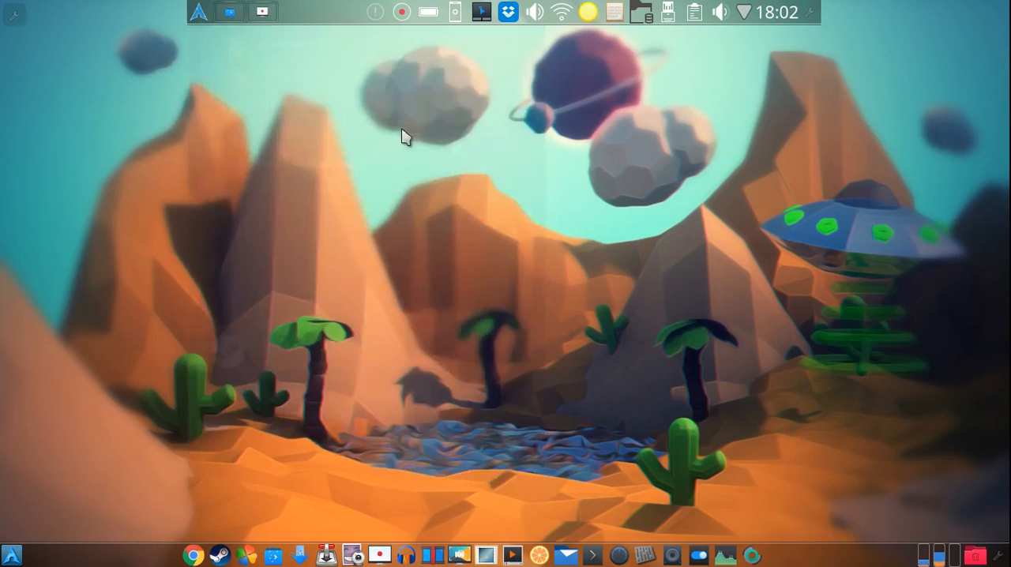
{"action": "mouse_move", "coordinate": [654, 264]}
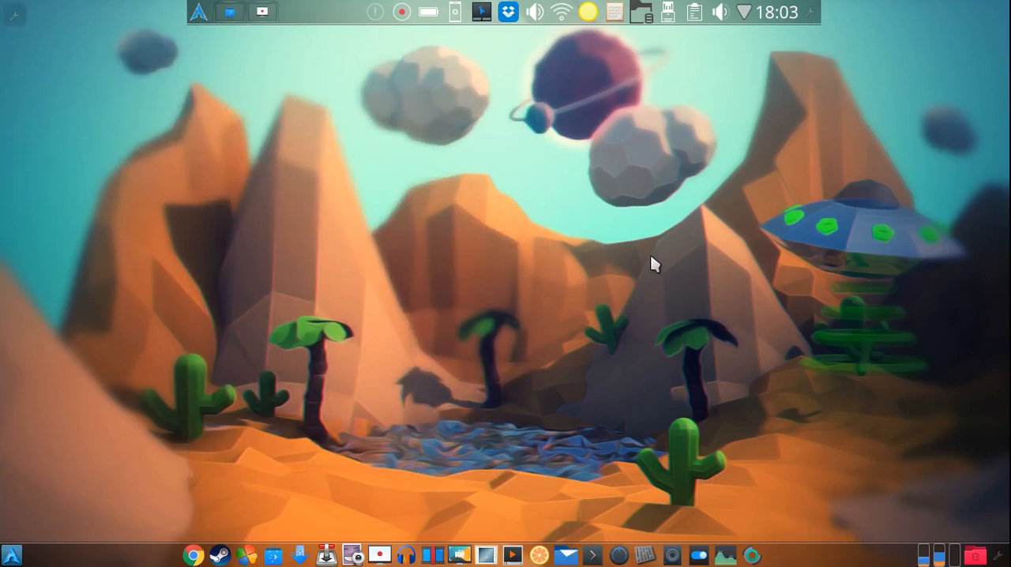
{"action": "mouse_move", "coordinate": [376, 232]}
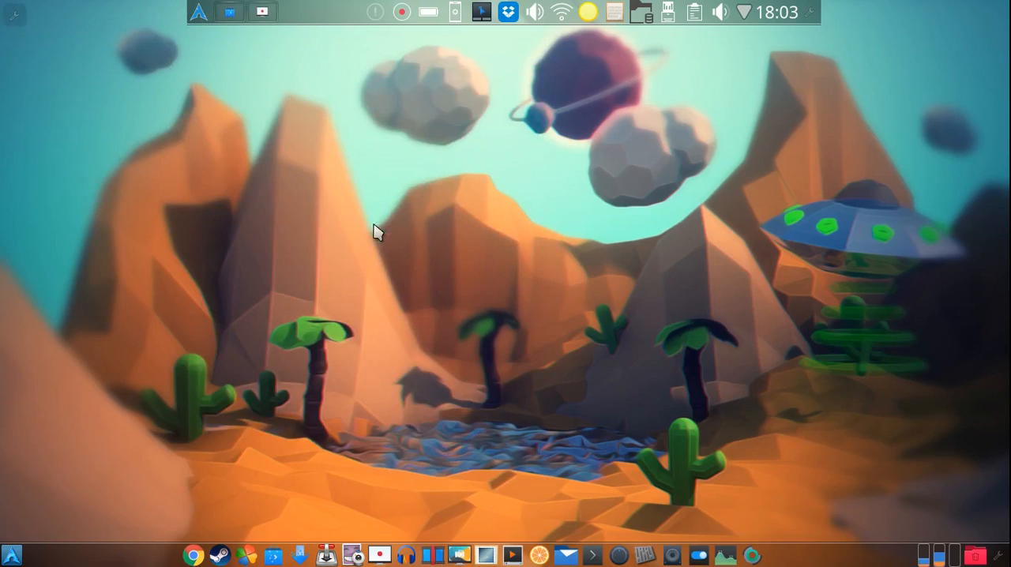
{"action": "mouse_move", "coordinate": [370, 217]}
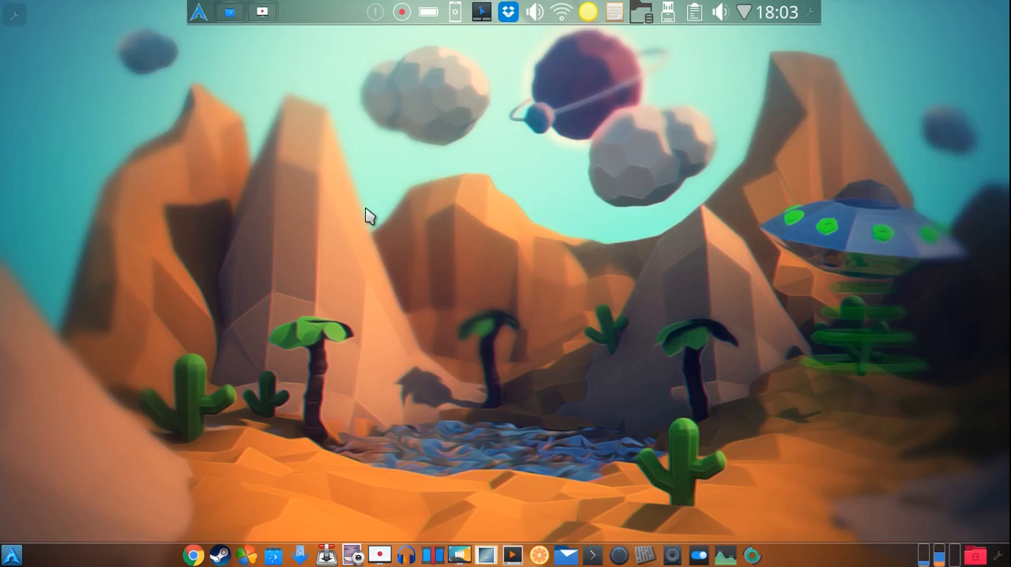
{"action": "mouse_move", "coordinate": [520, 252]}
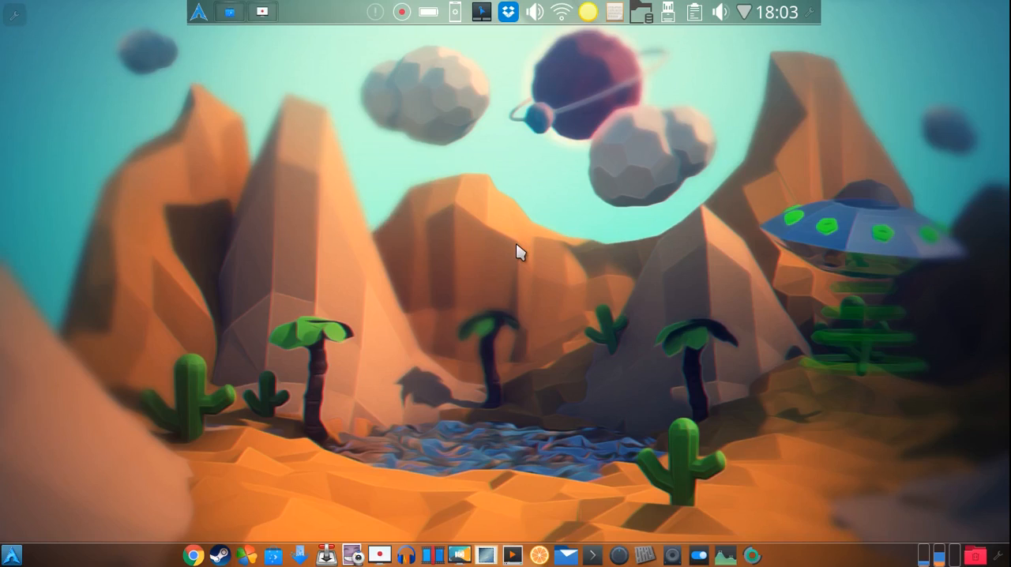
{"action": "mouse_move", "coordinate": [328, 16]}
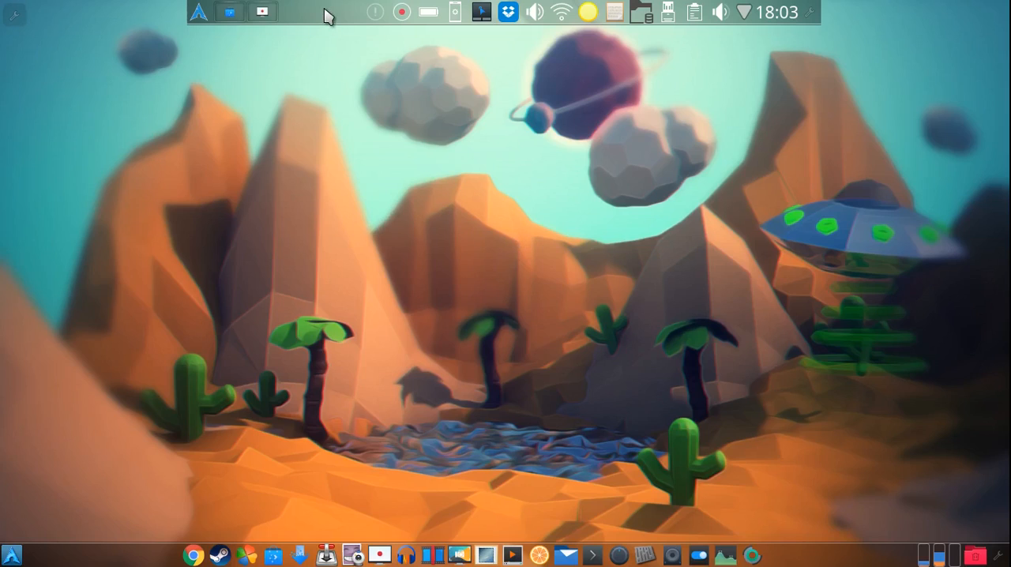
{"action": "mouse_move", "coordinate": [738, 11]}
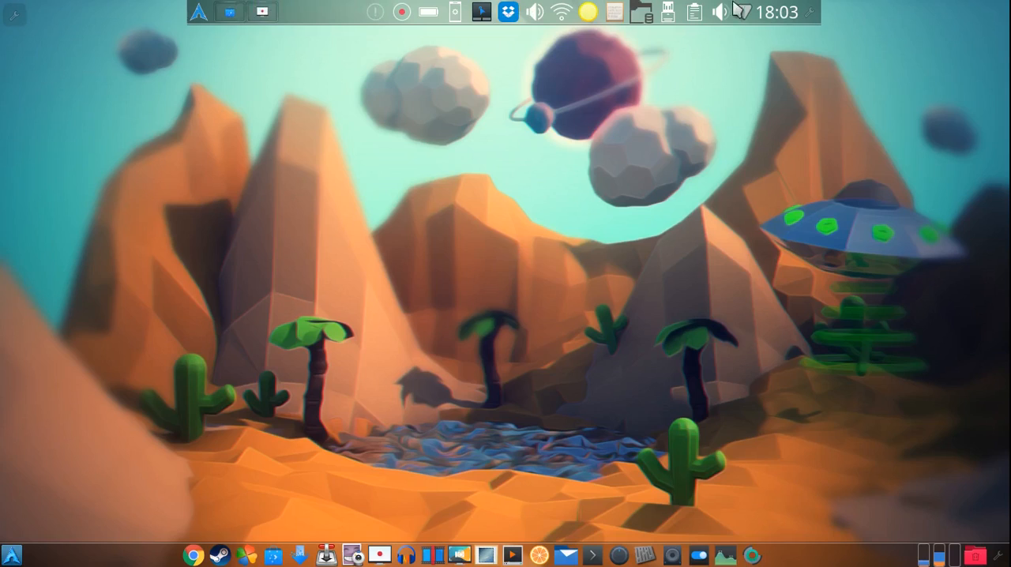
{"action": "mouse_move", "coordinate": [359, 66]}
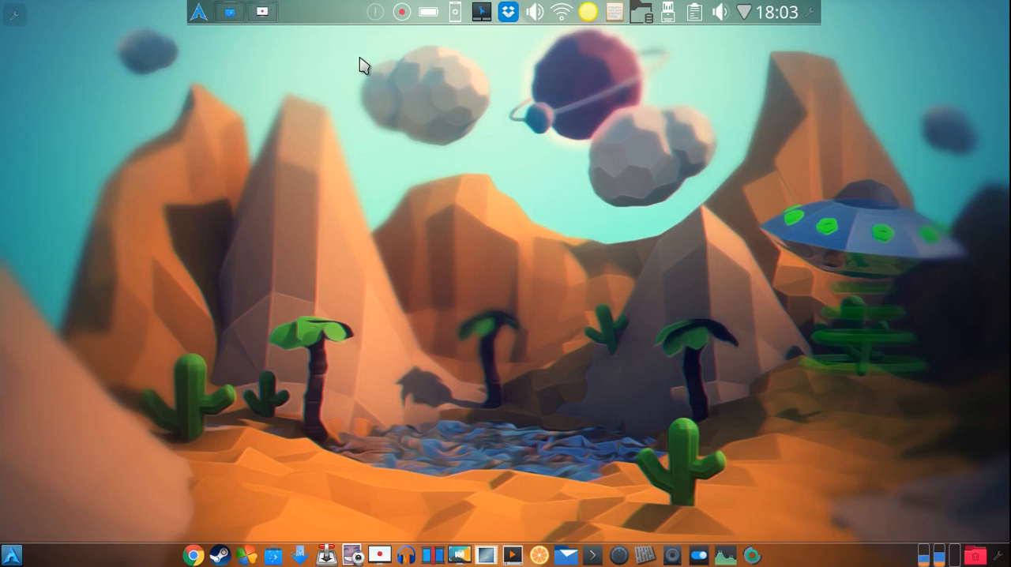
{"action": "mouse_move", "coordinate": [642, 39]}
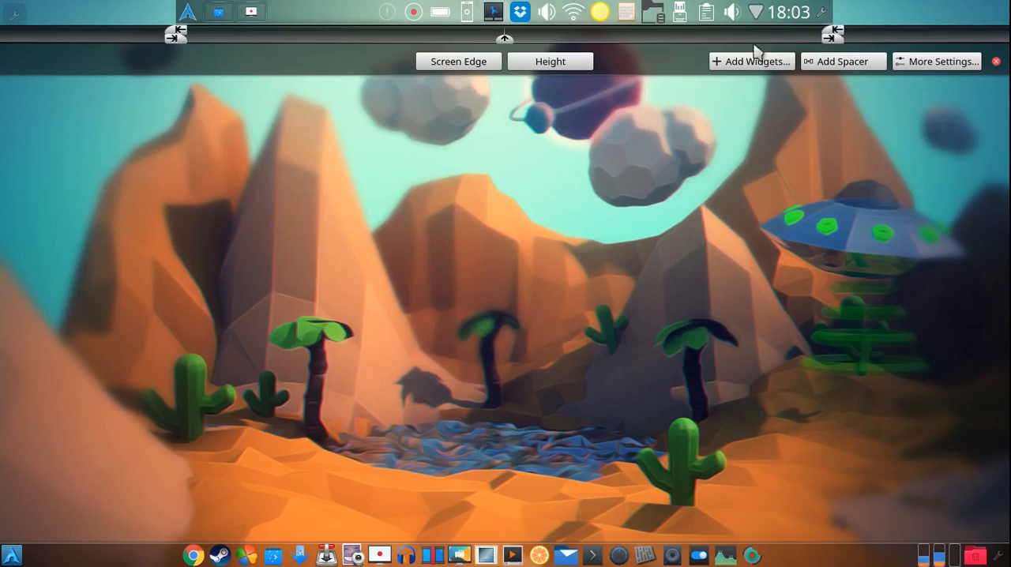
{"action": "mouse_move", "coordinate": [841, 33]}
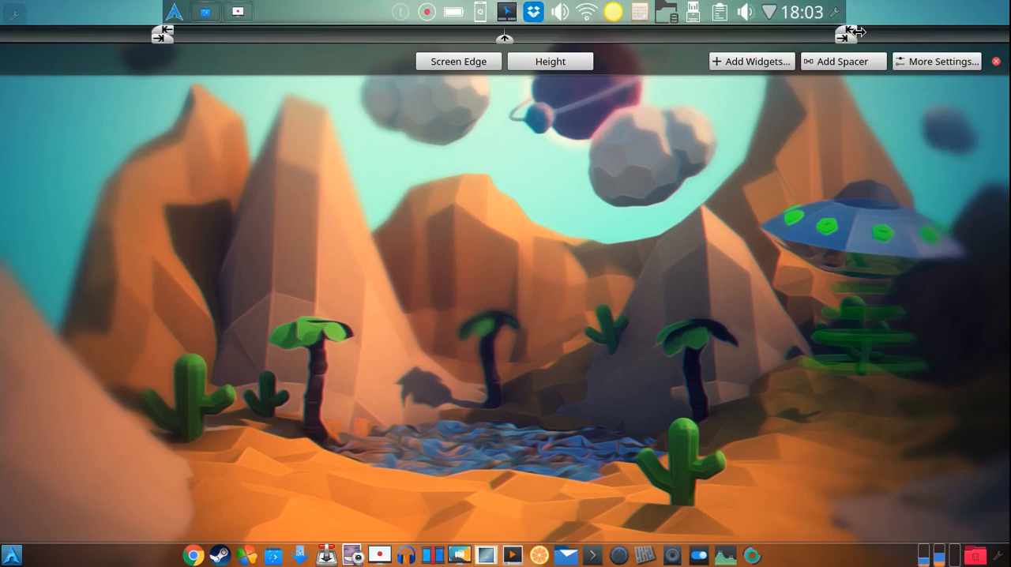
{"action": "mouse_move", "coordinate": [506, 40]}
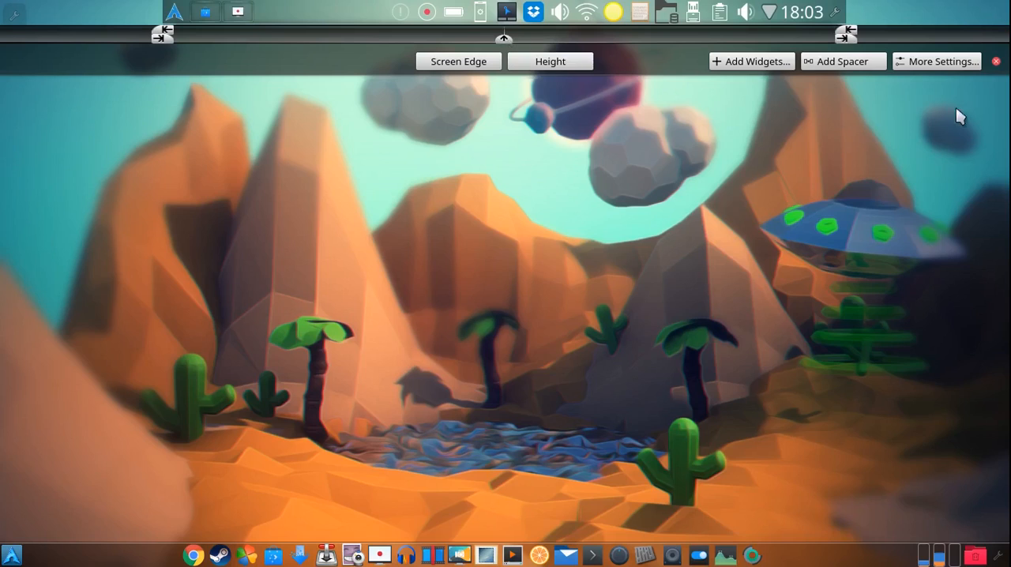
- Toggle the top panel's More Settings menu with its alignment and visibility options
{"action": "left_click", "coordinate": [943, 61]}
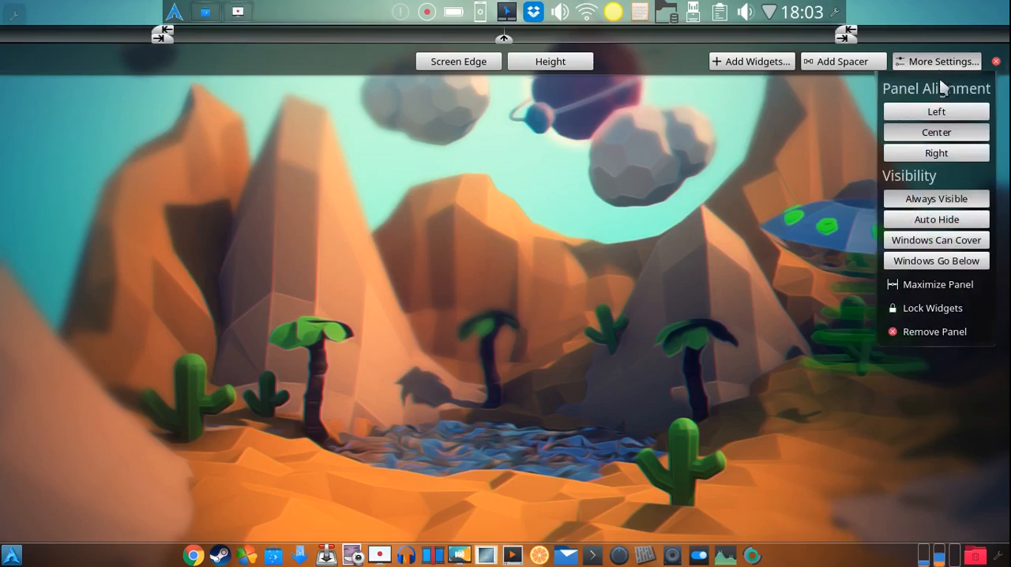
{"action": "mouse_move", "coordinate": [539, 173]}
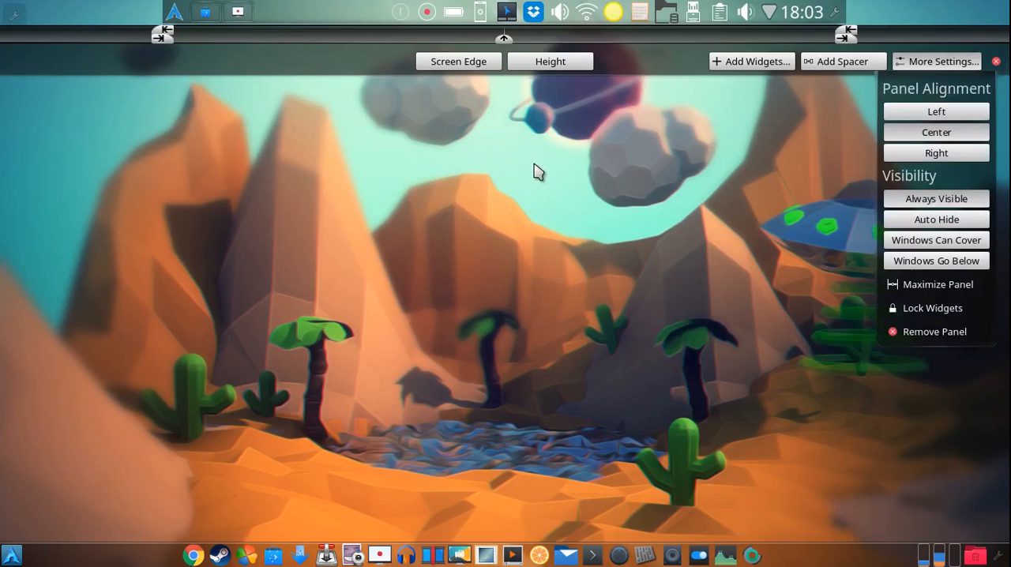
{"action": "mouse_move", "coordinate": [205, 12]}
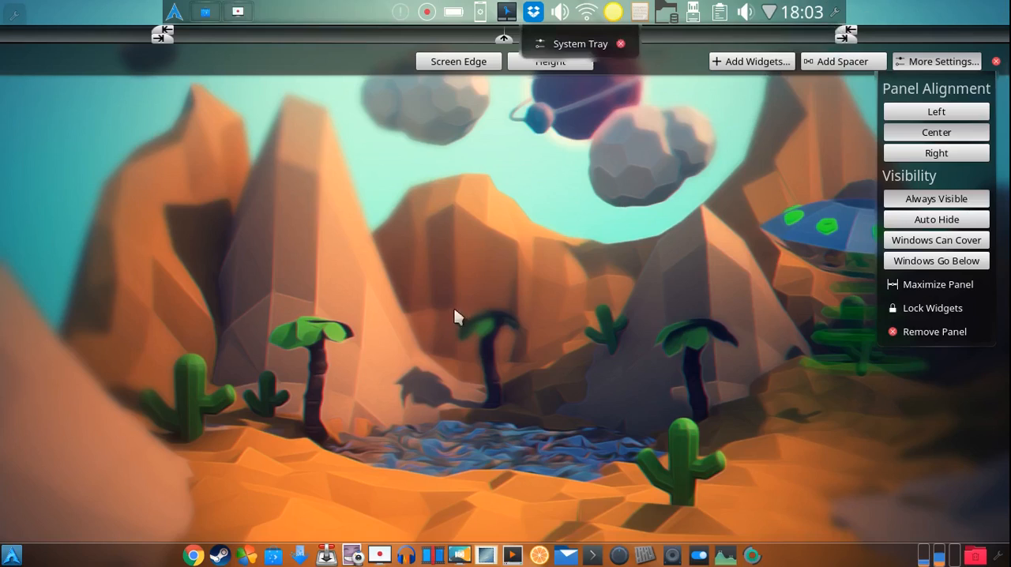
{"action": "mouse_move", "coordinate": [565, 221]}
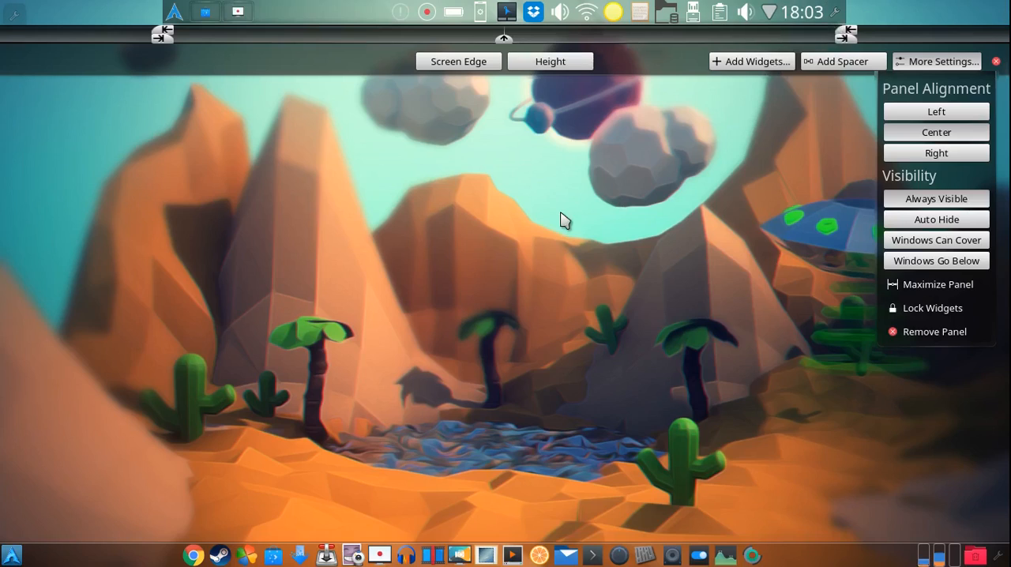
{"action": "mouse_move", "coordinate": [683, 144]}
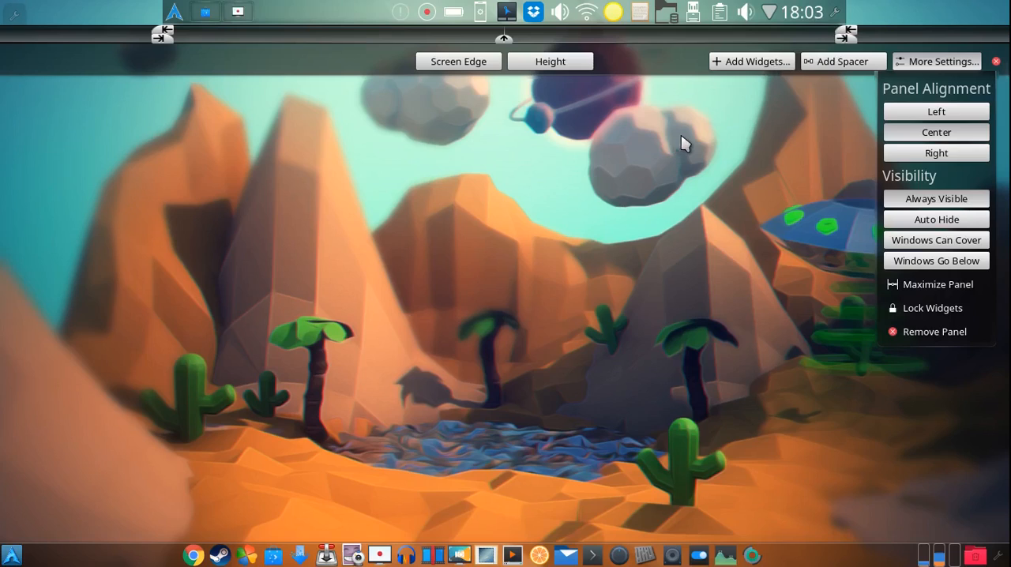
{"action": "mouse_move", "coordinate": [691, 12]}
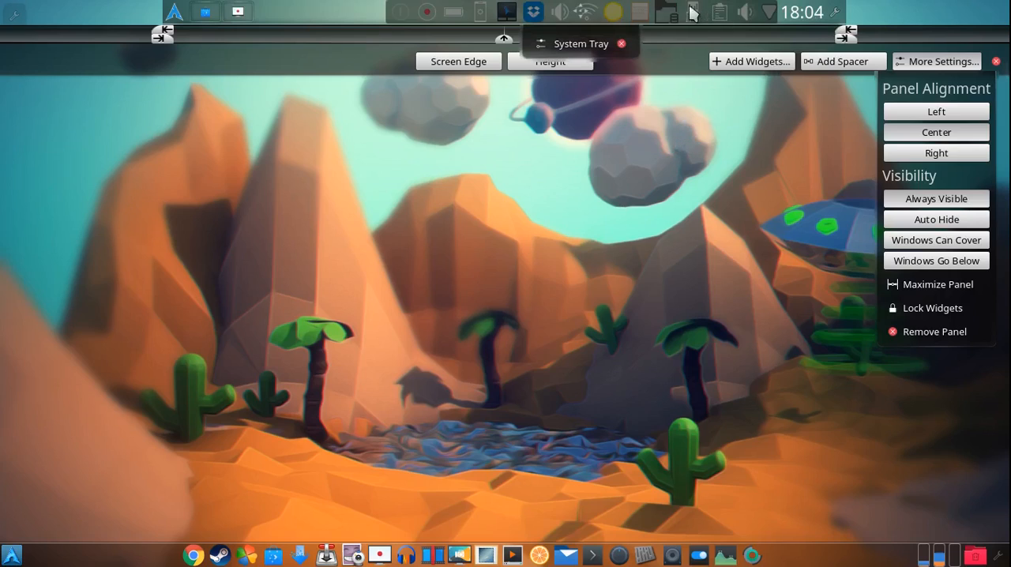
{"action": "mouse_move", "coordinate": [609, 14]}
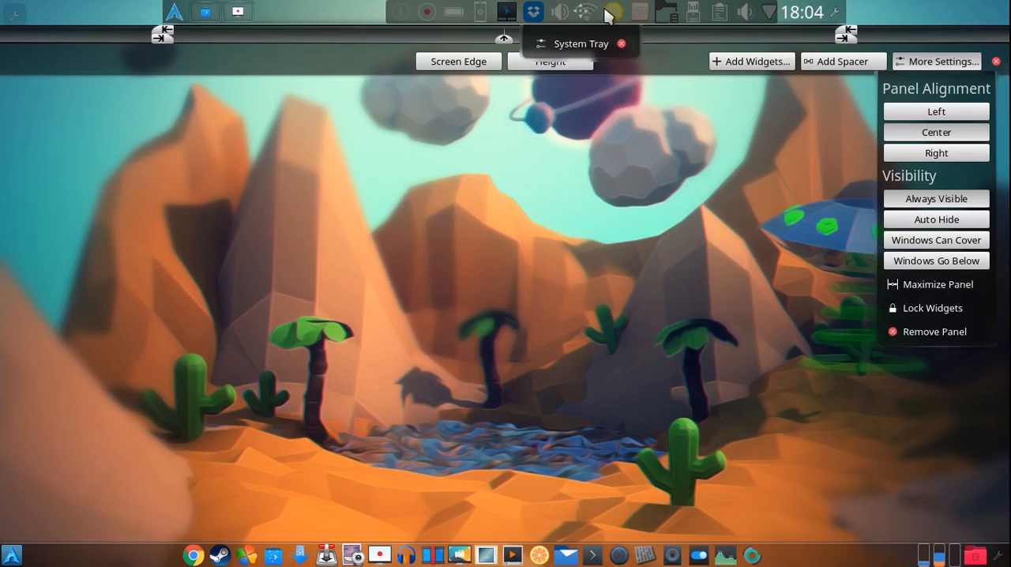
{"action": "mouse_move", "coordinate": [576, 10]}
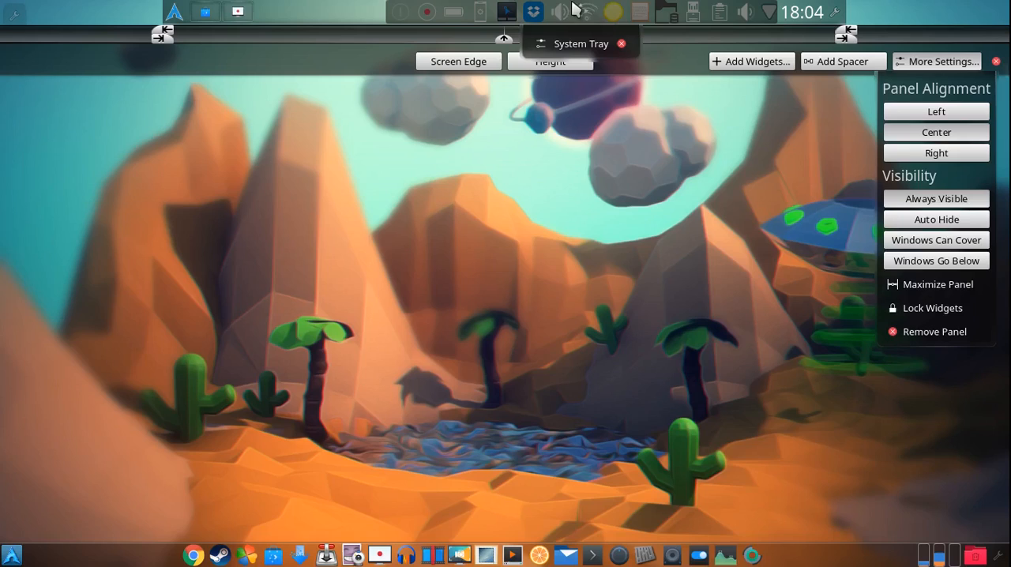
{"action": "mouse_move", "coordinate": [768, 11]}
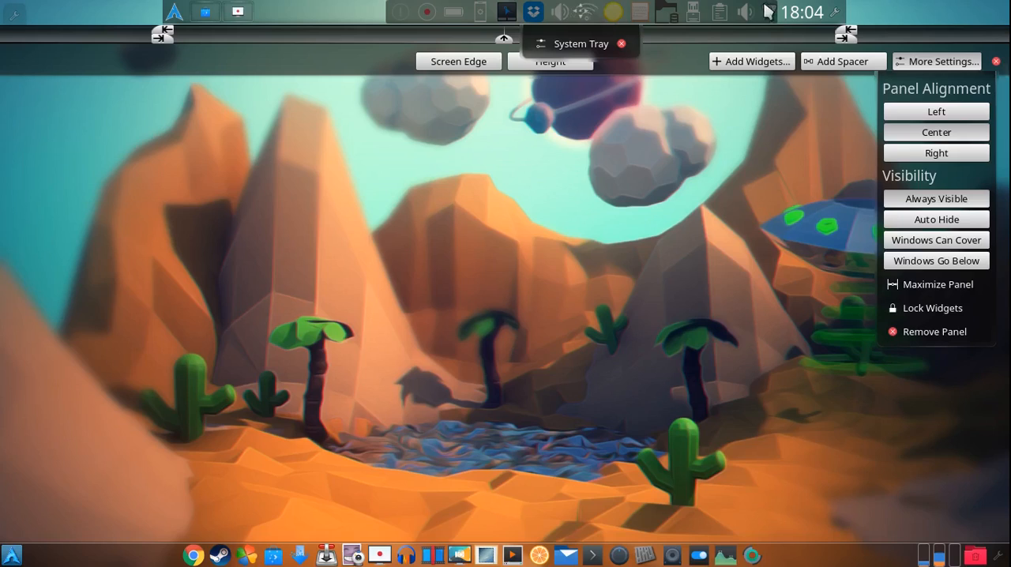
{"action": "mouse_move", "coordinate": [804, 12]}
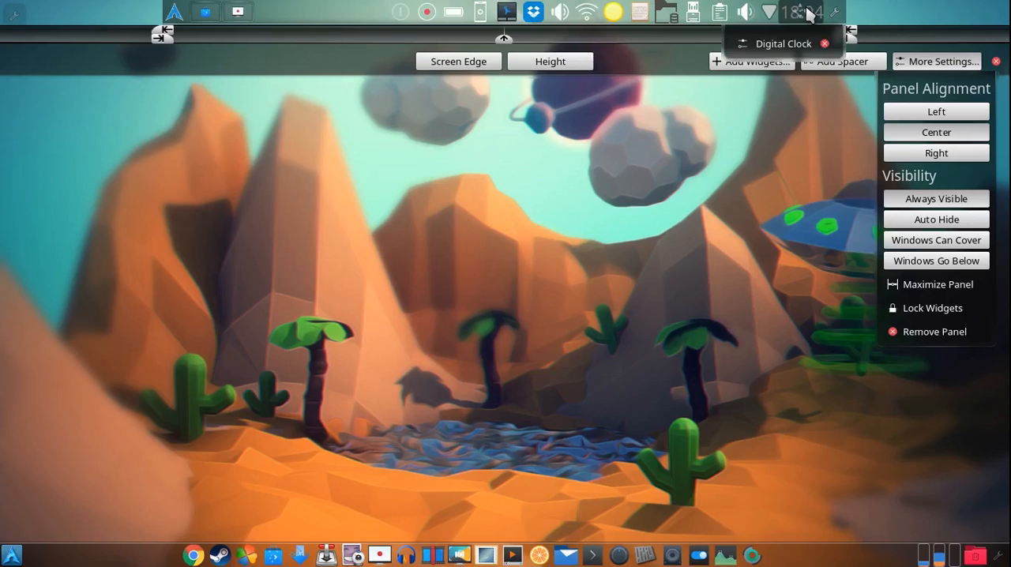
{"action": "mouse_move", "coordinate": [261, 11]}
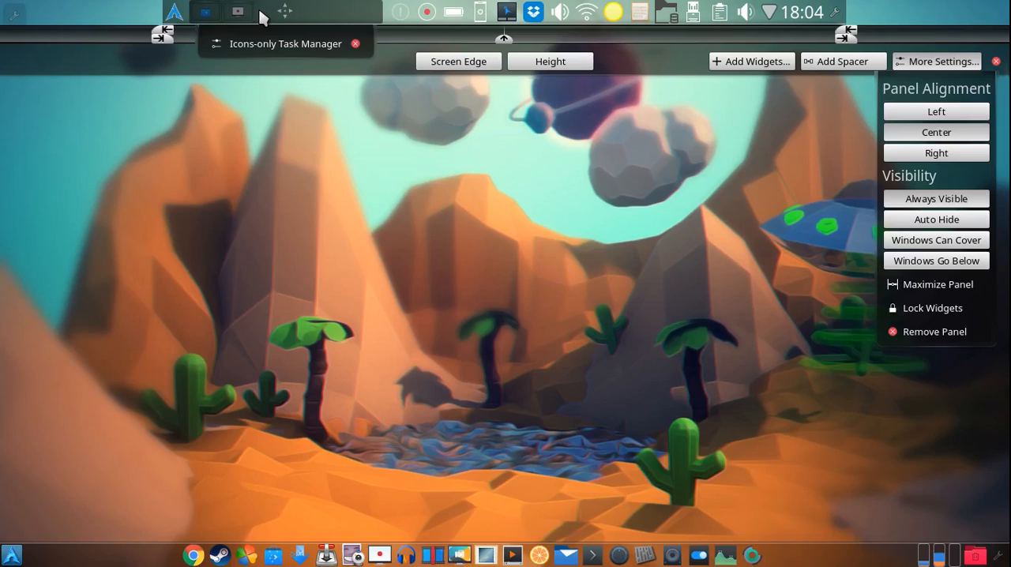
{"action": "mouse_move", "coordinate": [236, 19]}
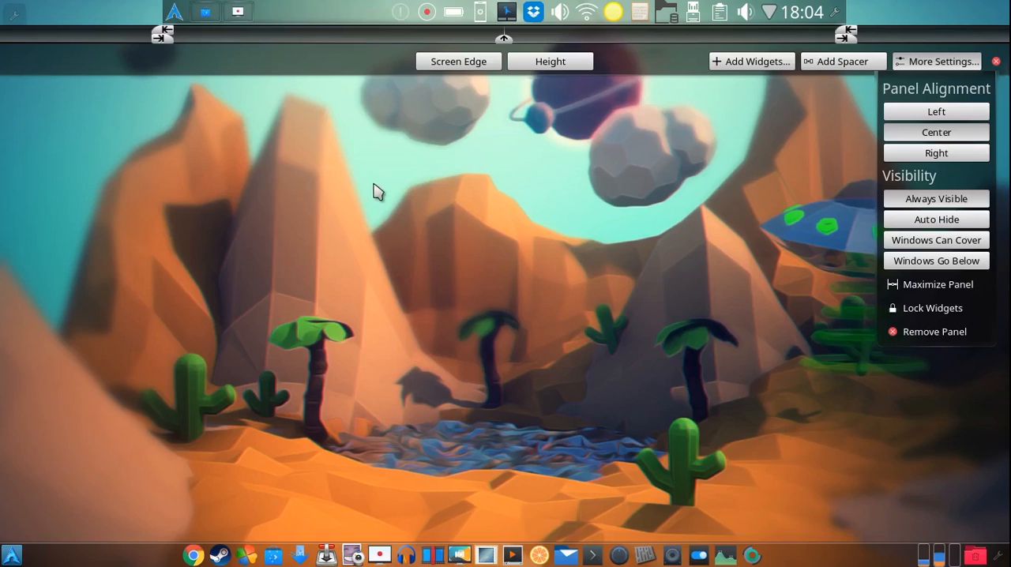
{"action": "mouse_move", "coordinate": [237, 11]}
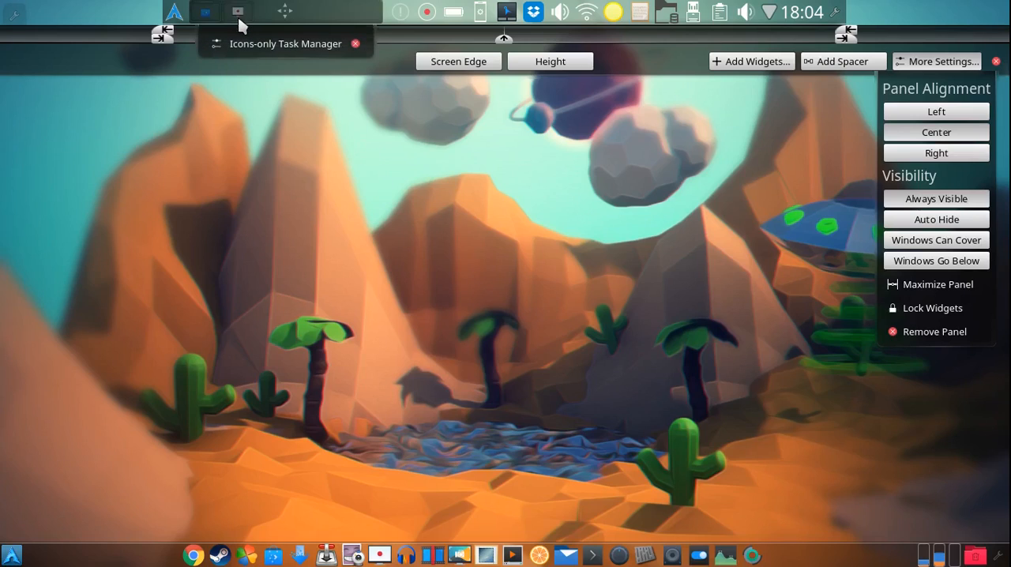
{"action": "mouse_move", "coordinate": [298, 15]}
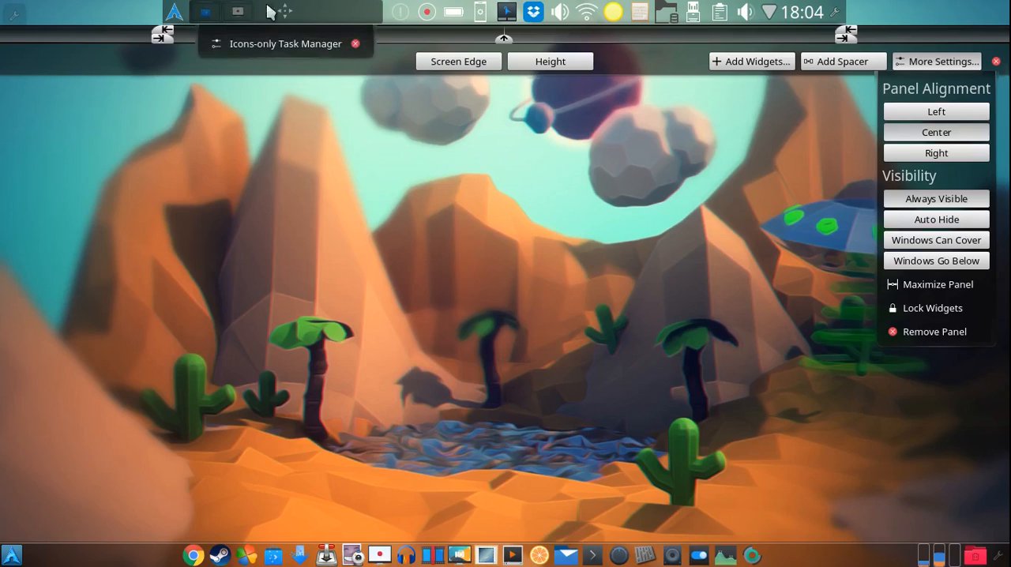
{"action": "mouse_move", "coordinate": [337, 14]}
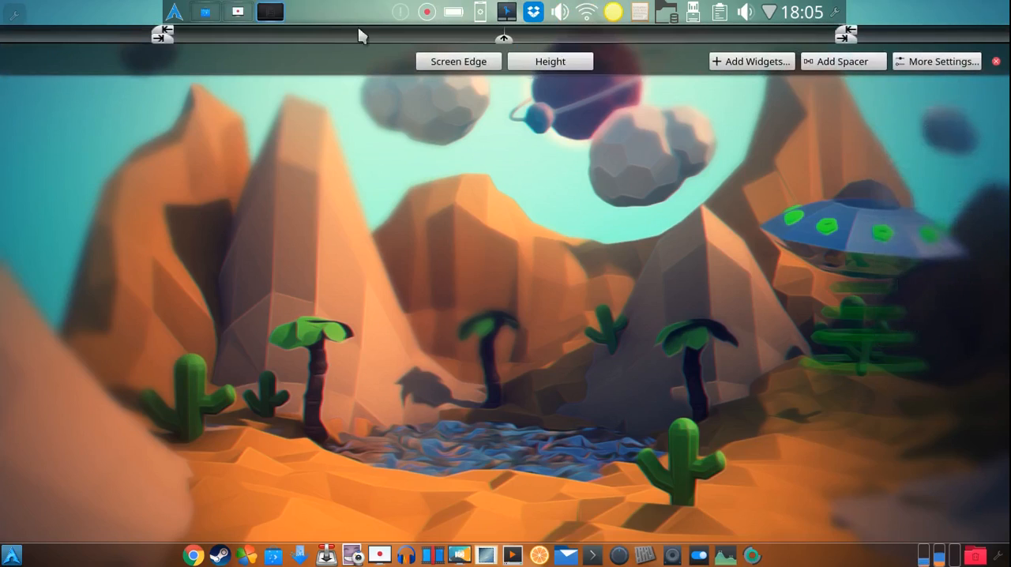
{"action": "mouse_move", "coordinate": [338, 46]}
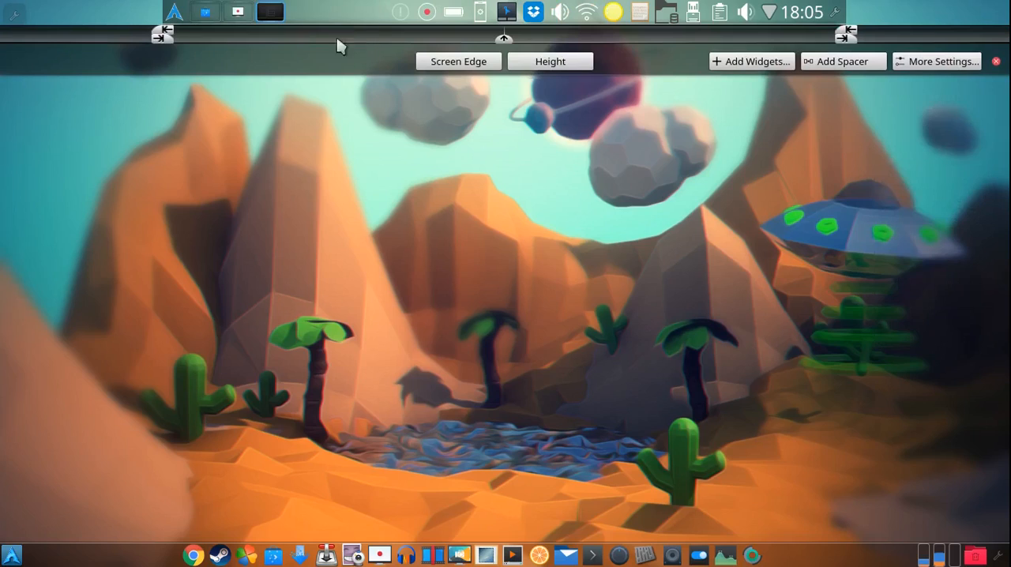
{"action": "mouse_move", "coordinate": [285, 58]}
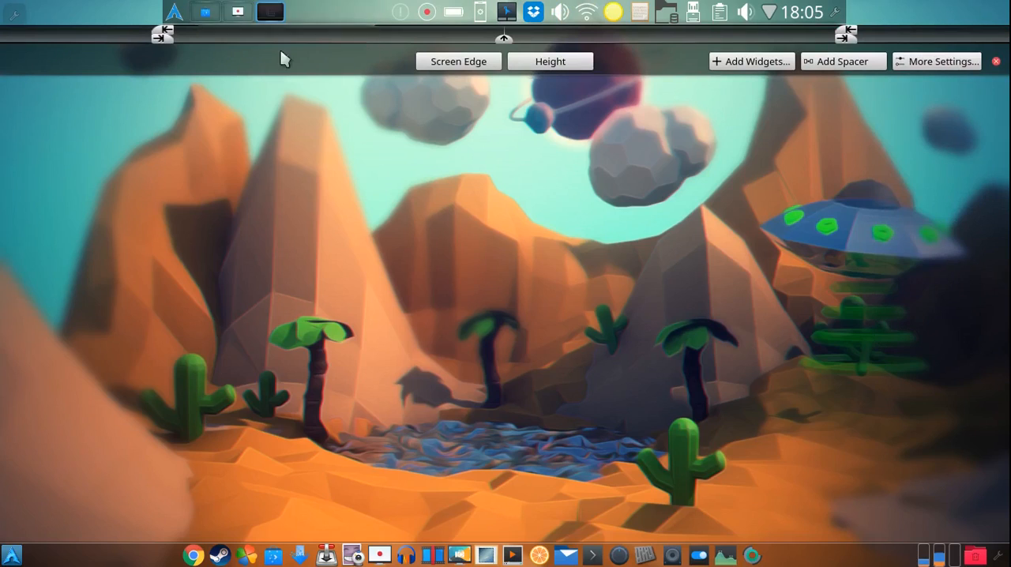
{"action": "left_click", "coordinate": [996, 61]}
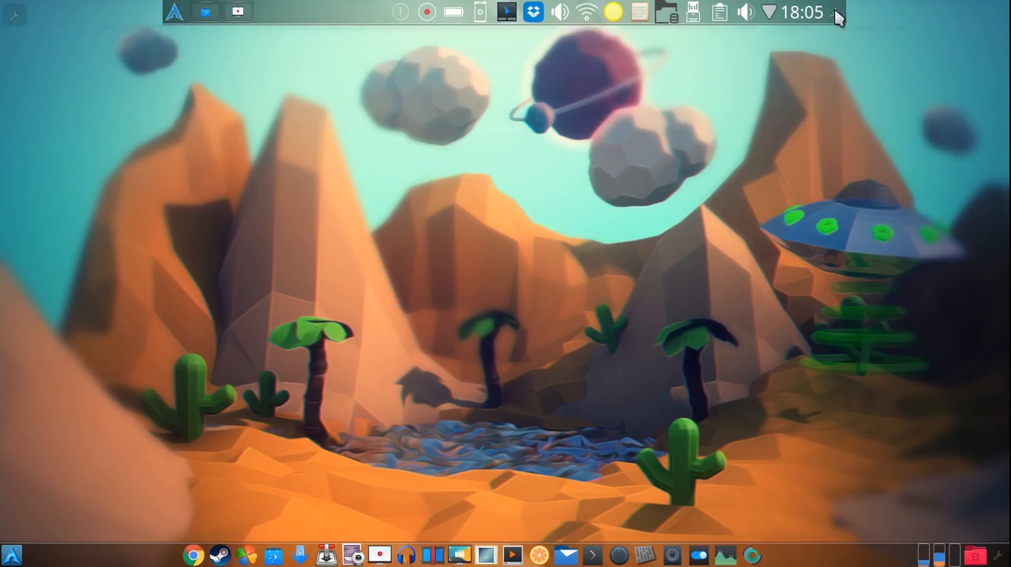
{"action": "mouse_move", "coordinate": [160, 98]}
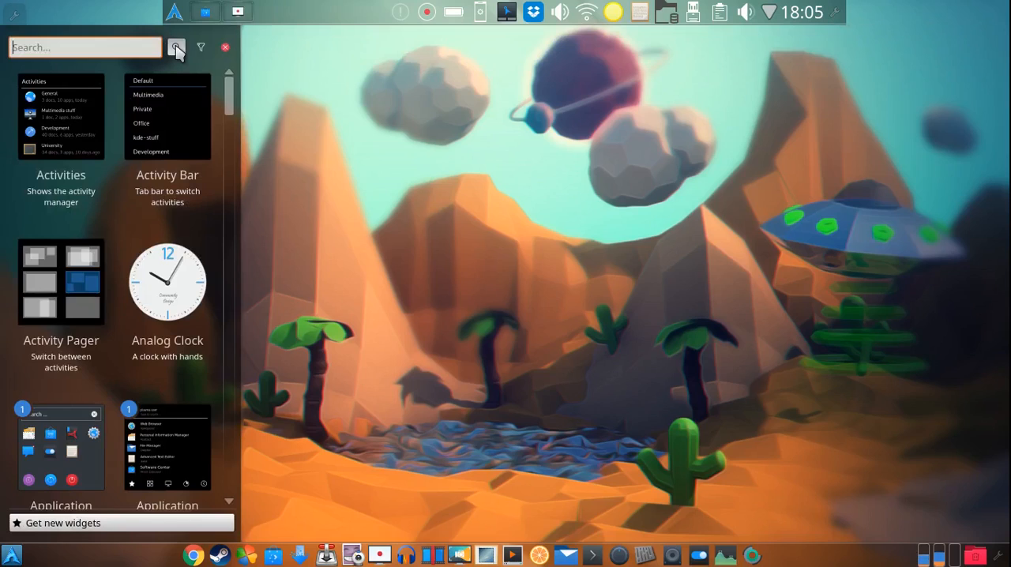
{"action": "type", "text": "icons"}
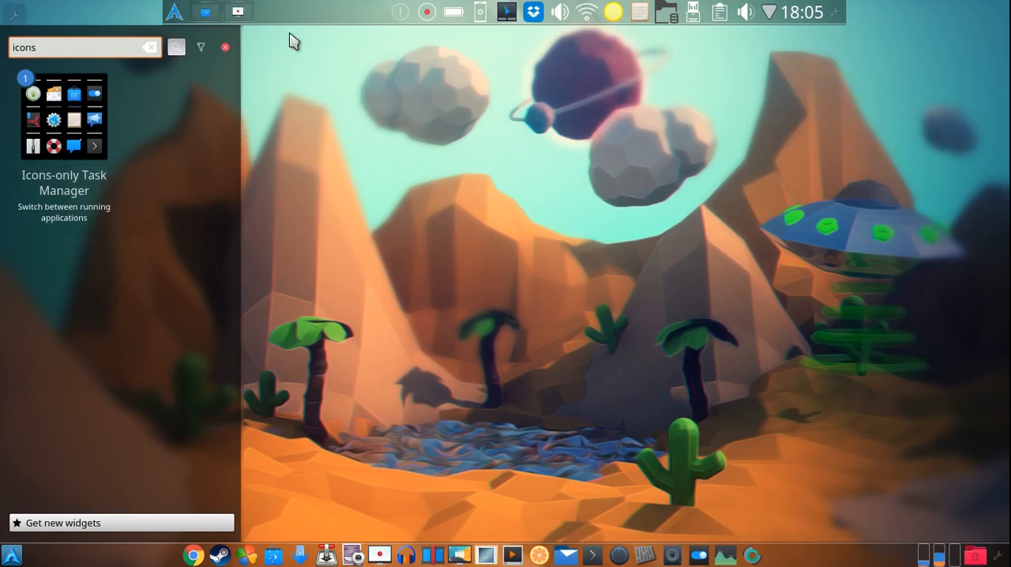
{"action": "mouse_move", "coordinate": [402, 138]}
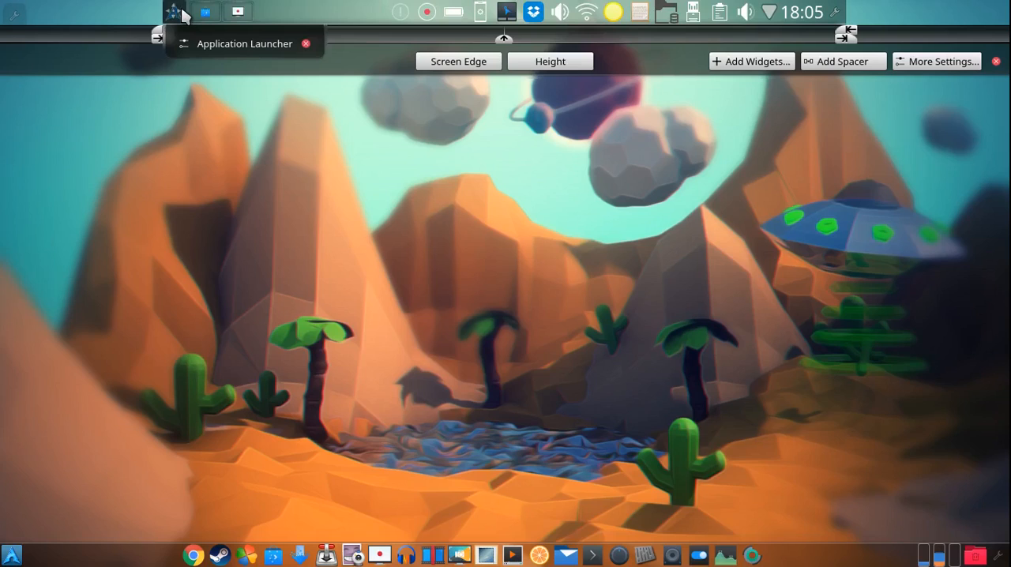
{"action": "mouse_move", "coordinate": [170, 36]}
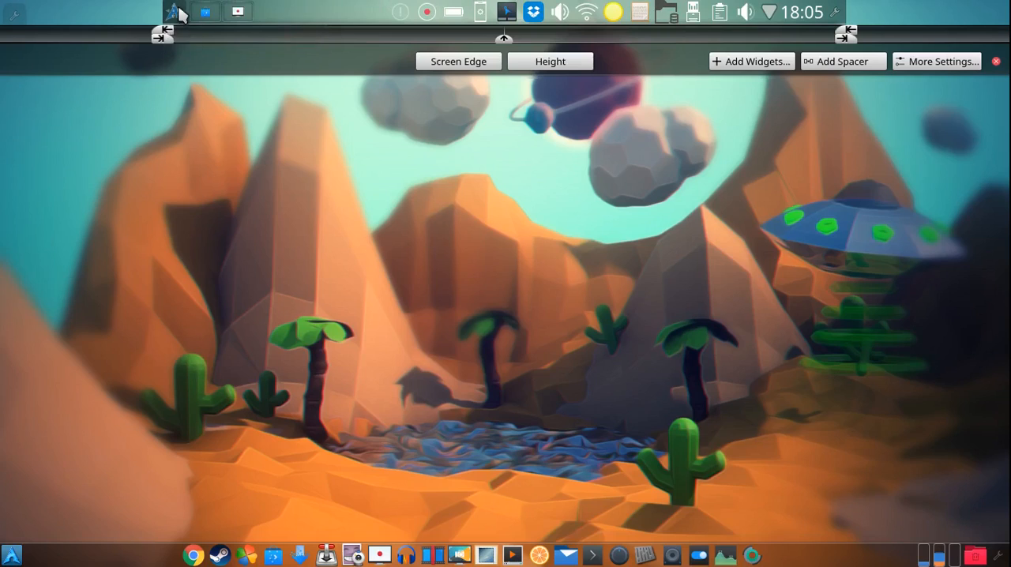
- Exit panel editing and confirm the Arch logo as the application launcher icon
{"action": "left_click", "coordinate": [996, 61]}
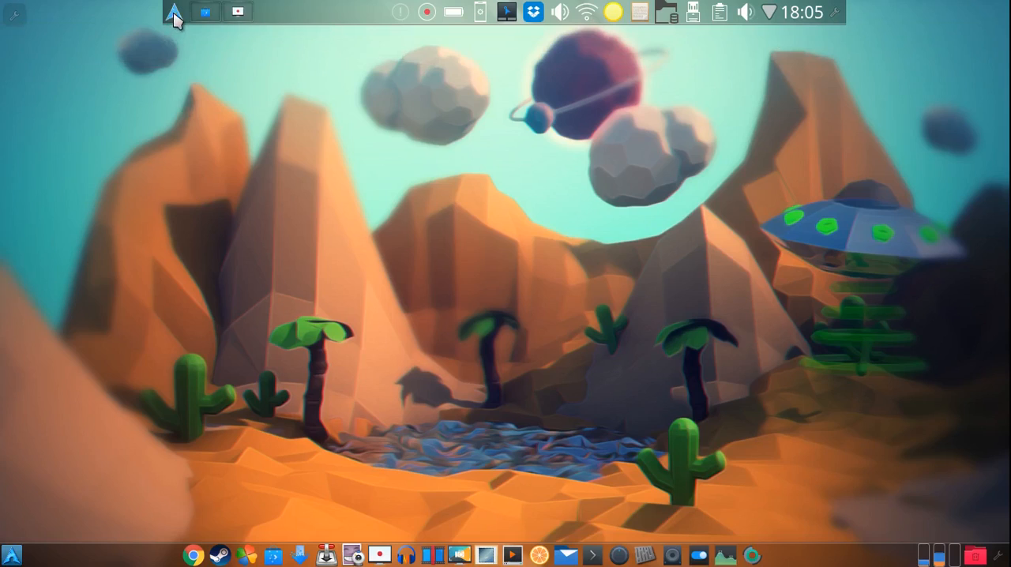
{"action": "mouse_move", "coordinate": [175, 14]}
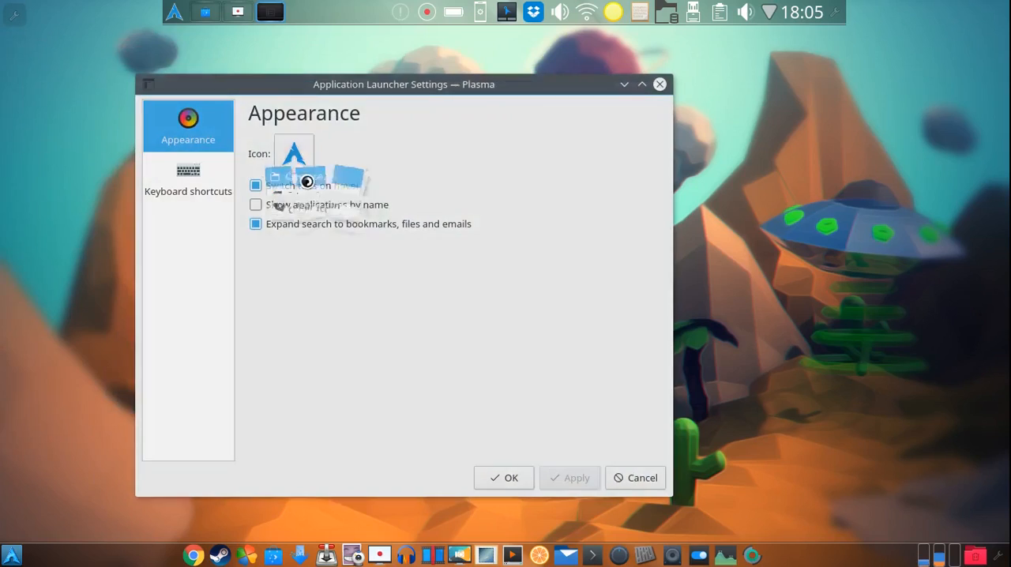
{"action": "left_click", "coordinate": [293, 149]}
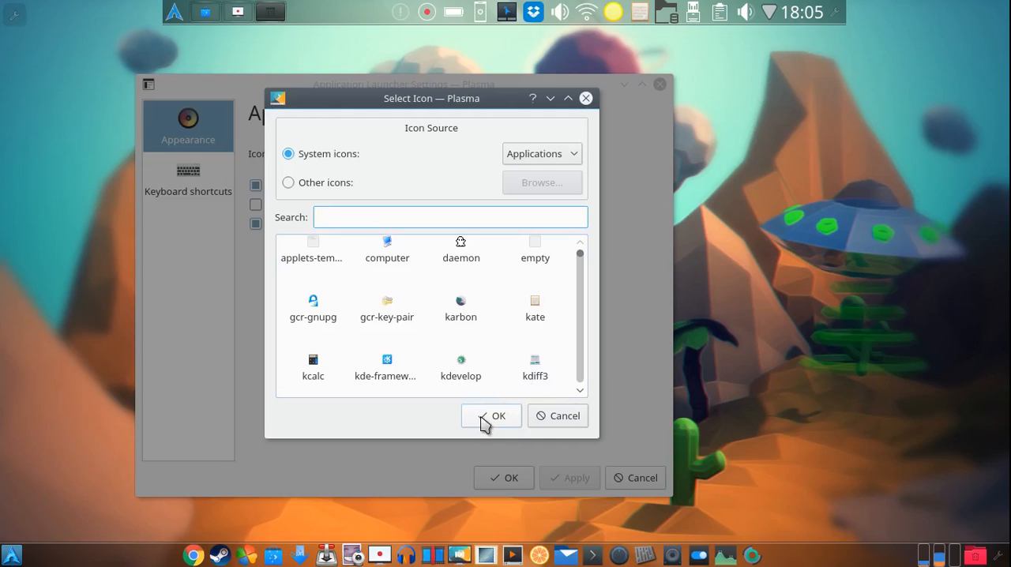
{"action": "left_click", "coordinate": [490, 416]}
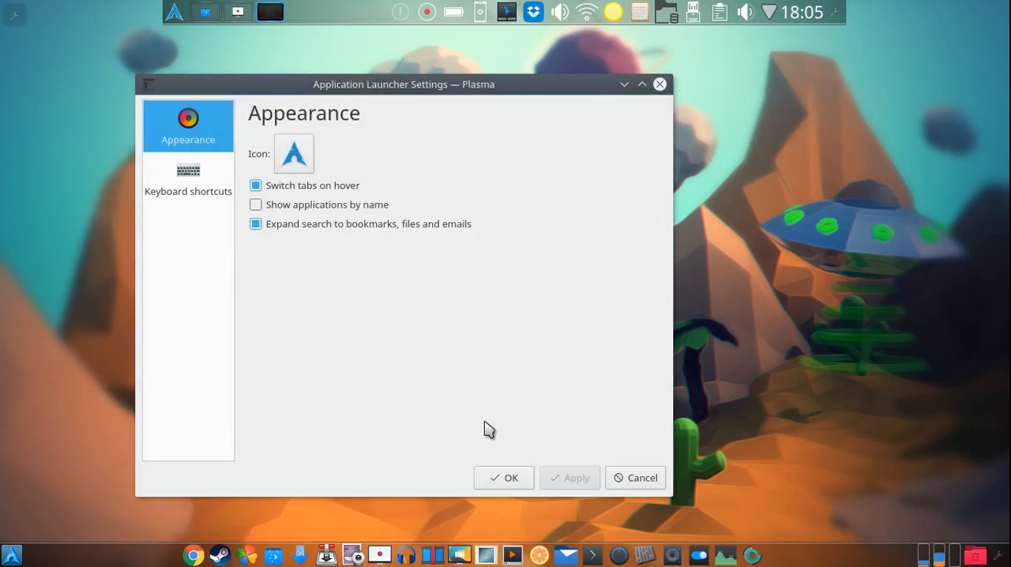
{"action": "mouse_move", "coordinate": [432, 348]}
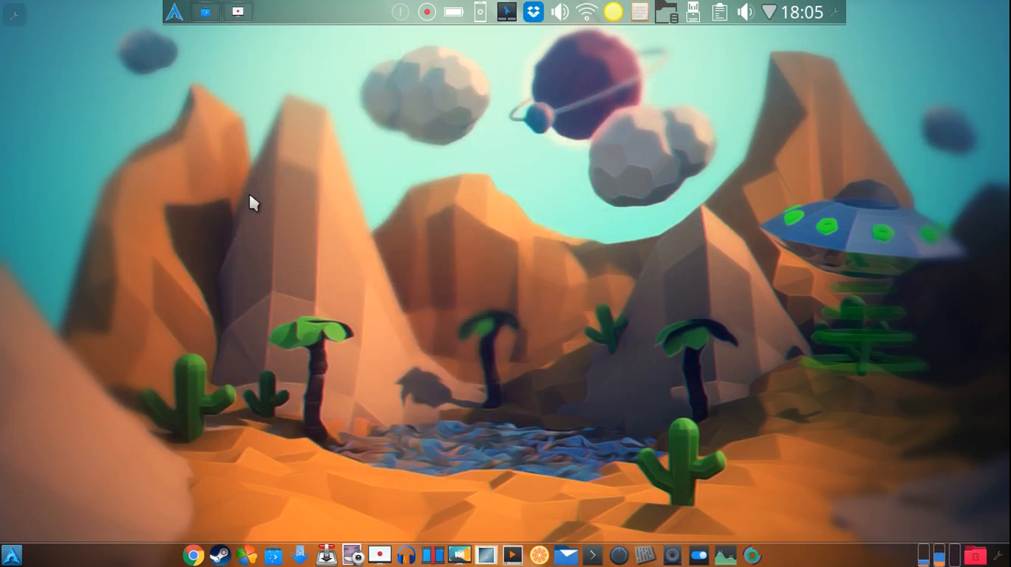
{"action": "mouse_move", "coordinate": [465, 164]}
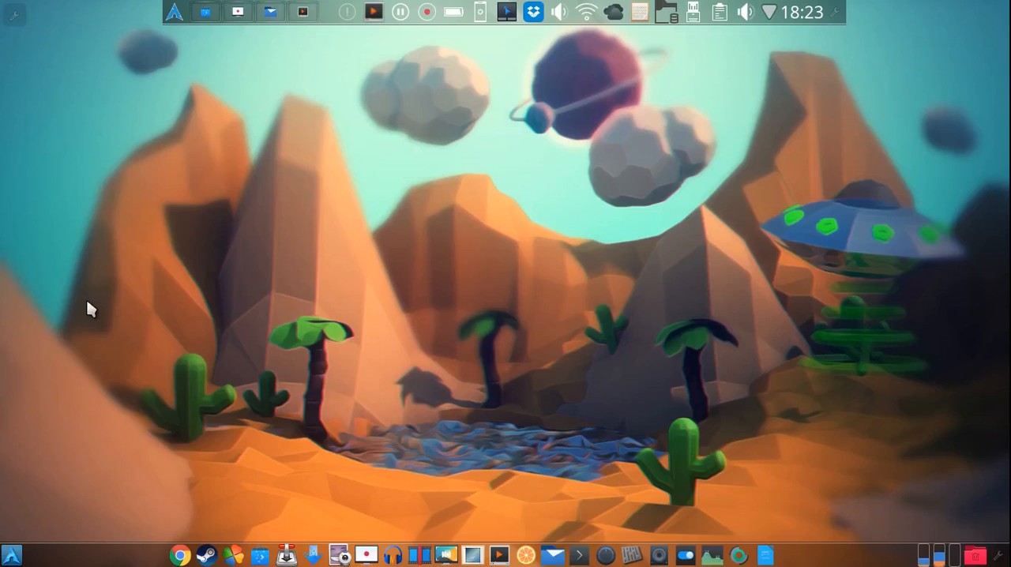
{"action": "mouse_move", "coordinate": [585, 308]}
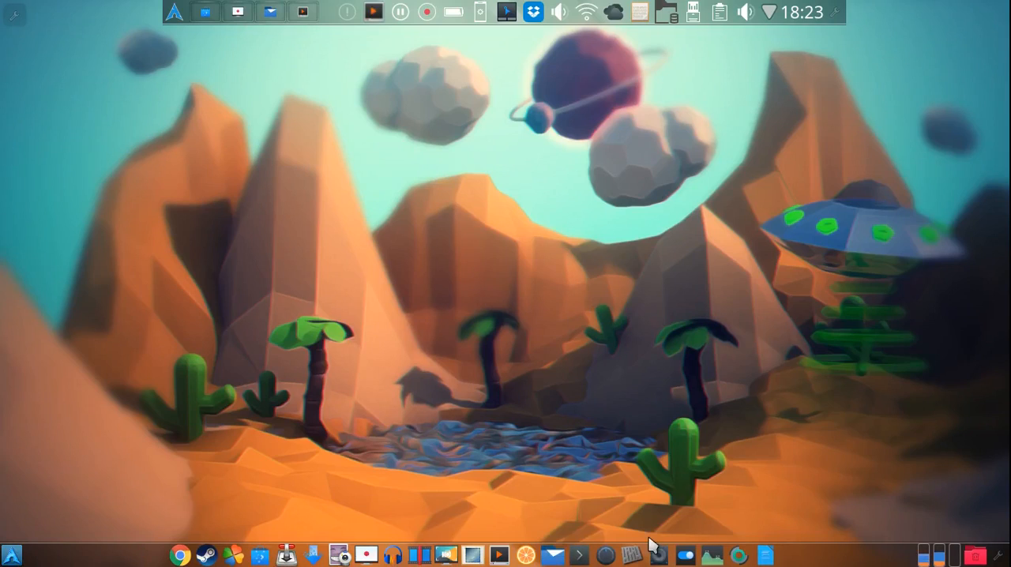
{"action": "mouse_move", "coordinate": [735, 460]}
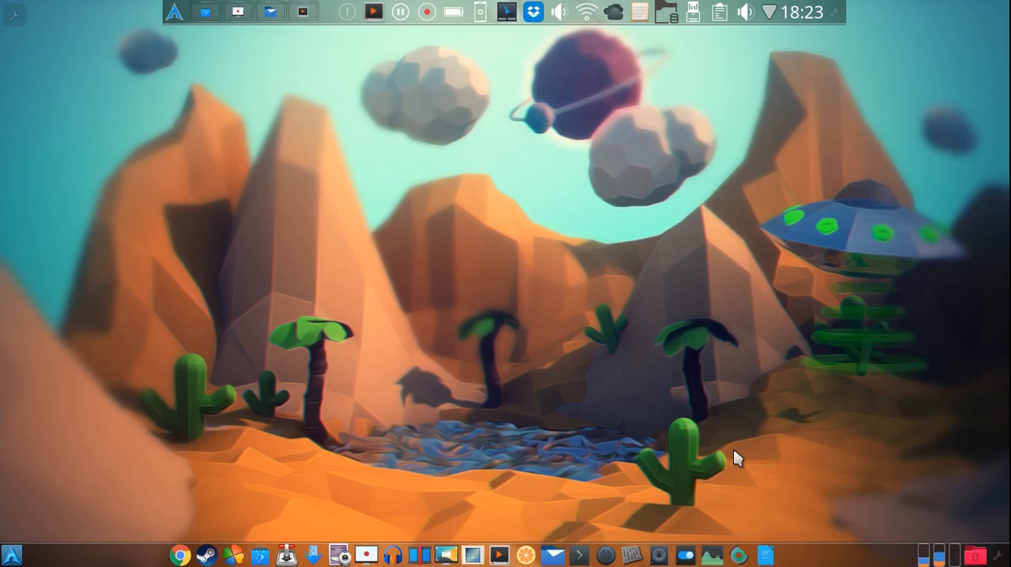
{"action": "mouse_move", "coordinate": [549, 214]}
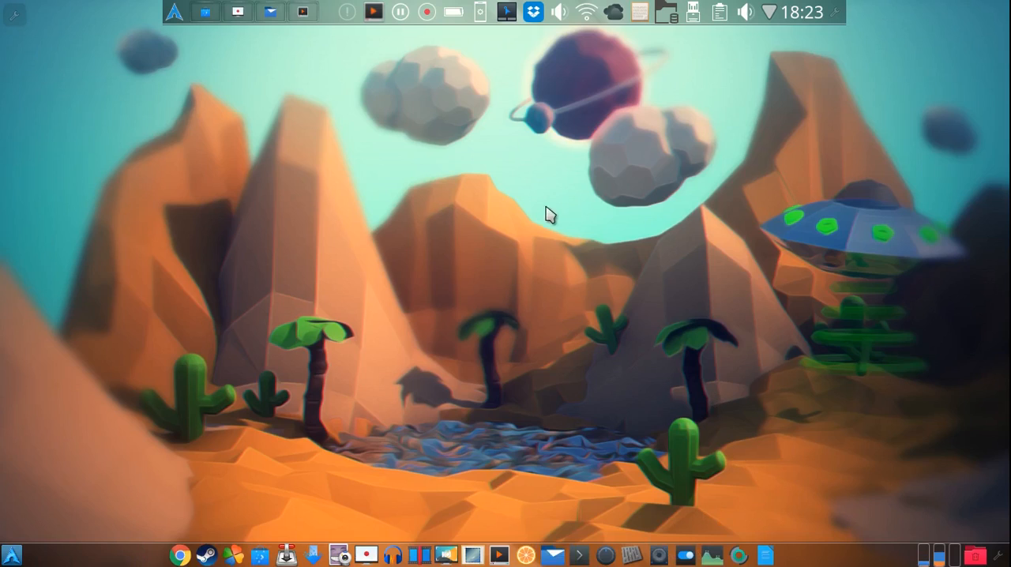
- Add an Empty Panel from the desktop's context menu
{"action": "right_click", "coordinate": [551, 216]}
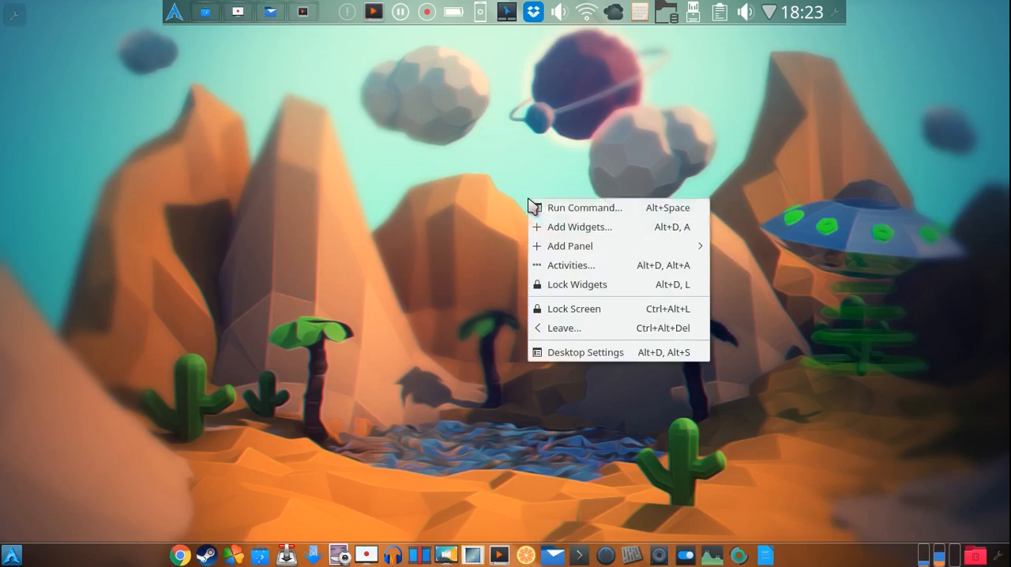
{"action": "left_click", "coordinate": [749, 270]}
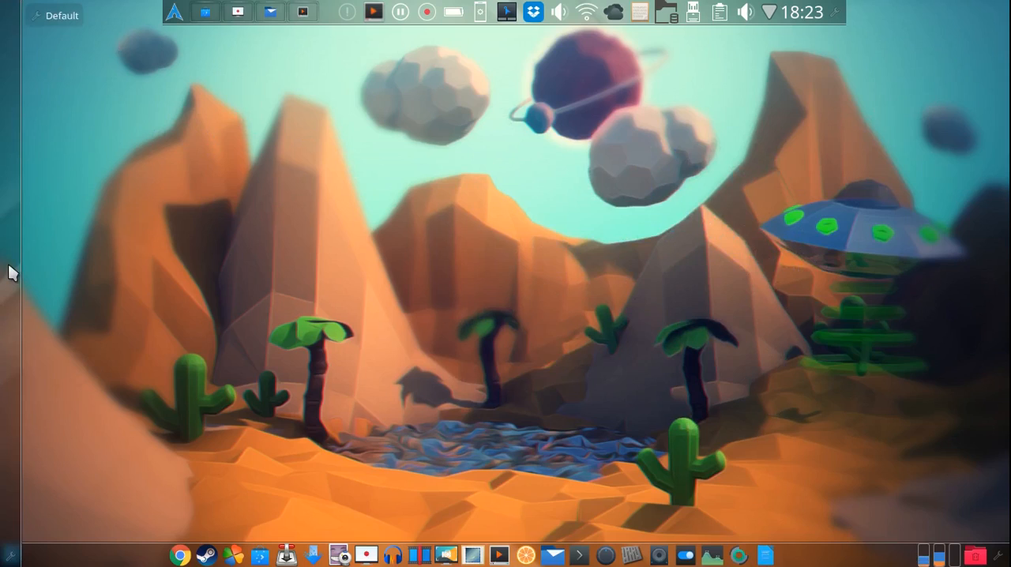
{"action": "mouse_move", "coordinate": [12, 553]}
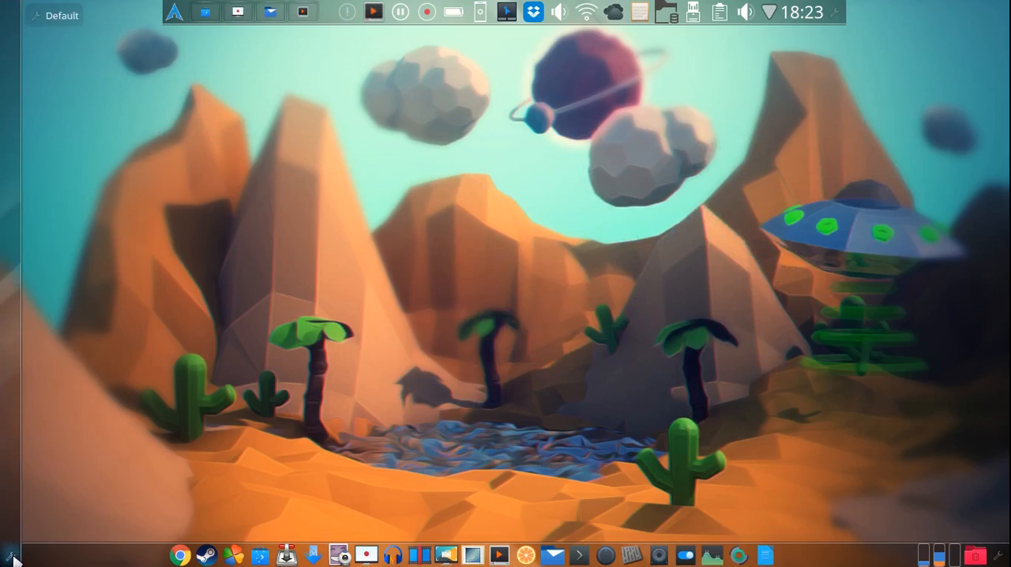
{"action": "mouse_move", "coordinate": [178, 9]}
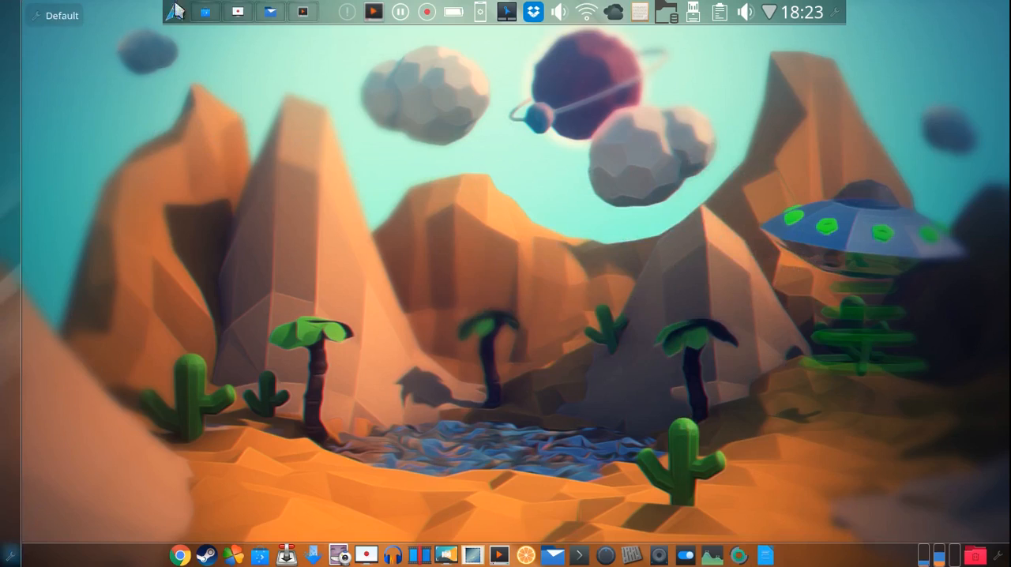
- Add the Word Processor (LibreOffice Writer) launcher to the new panel
{"action": "left_click", "coordinate": [175, 11]}
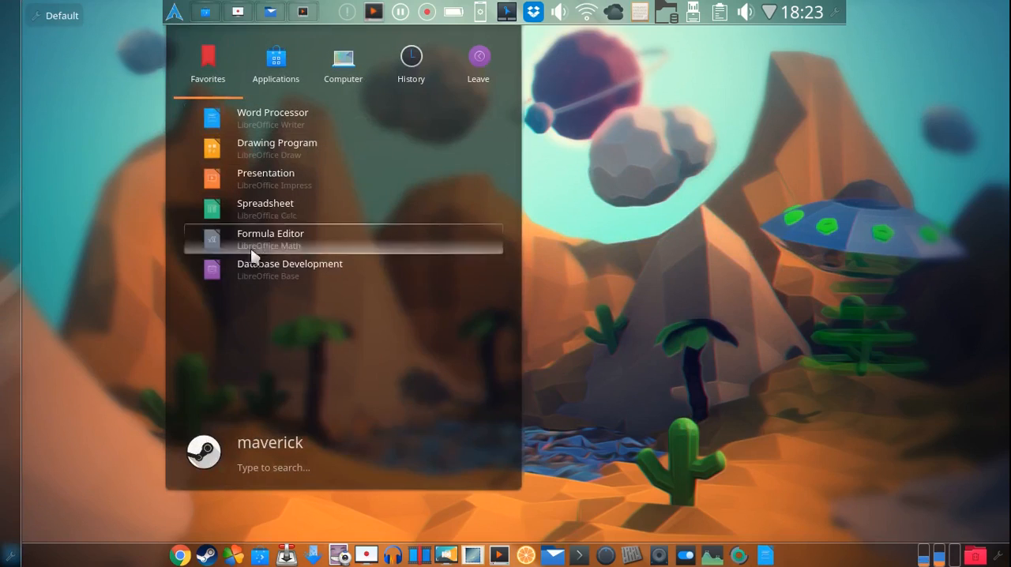
{"action": "mouse_move", "coordinate": [284, 270]}
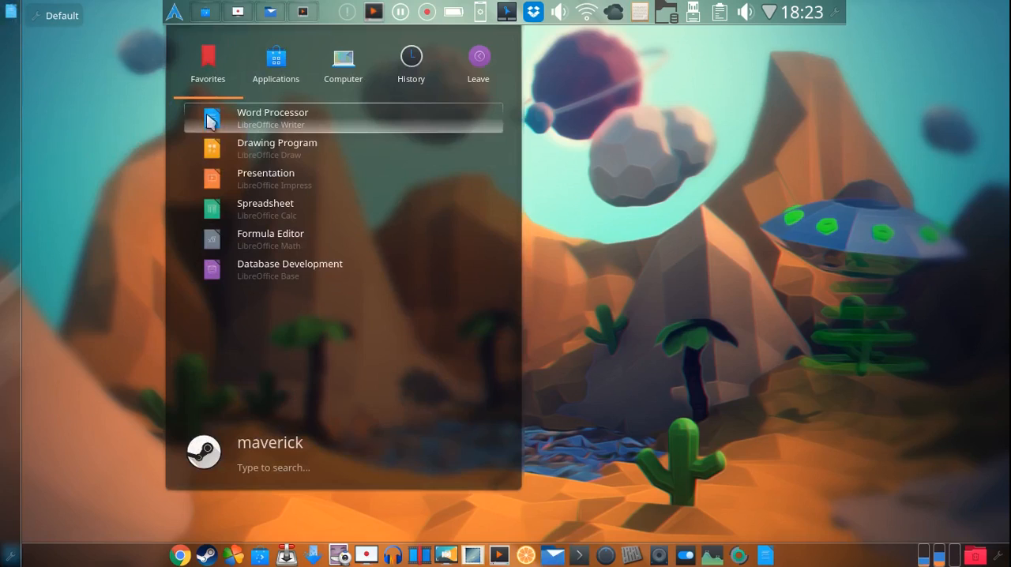
{"action": "left_click", "coordinate": [273, 118]}
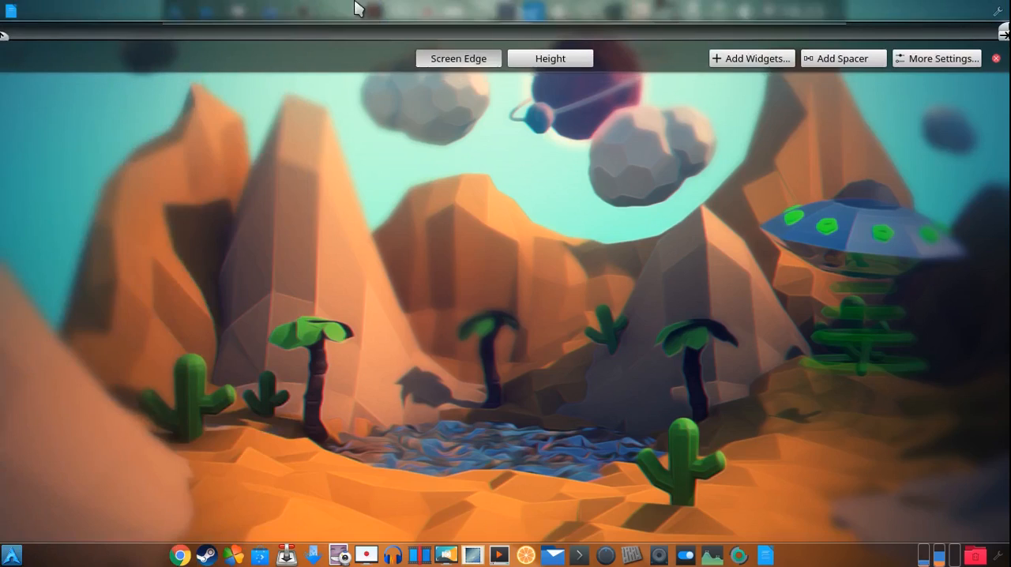
- Remove the newly added panel through its More Settings menu
{"action": "left_click", "coordinate": [938, 57]}
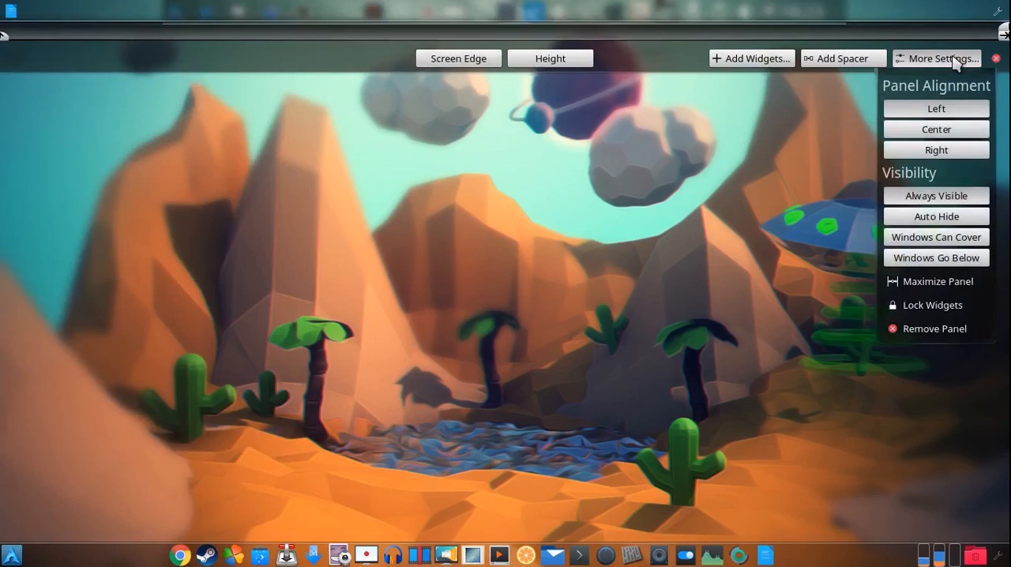
{"action": "left_click", "coordinate": [934, 328]}
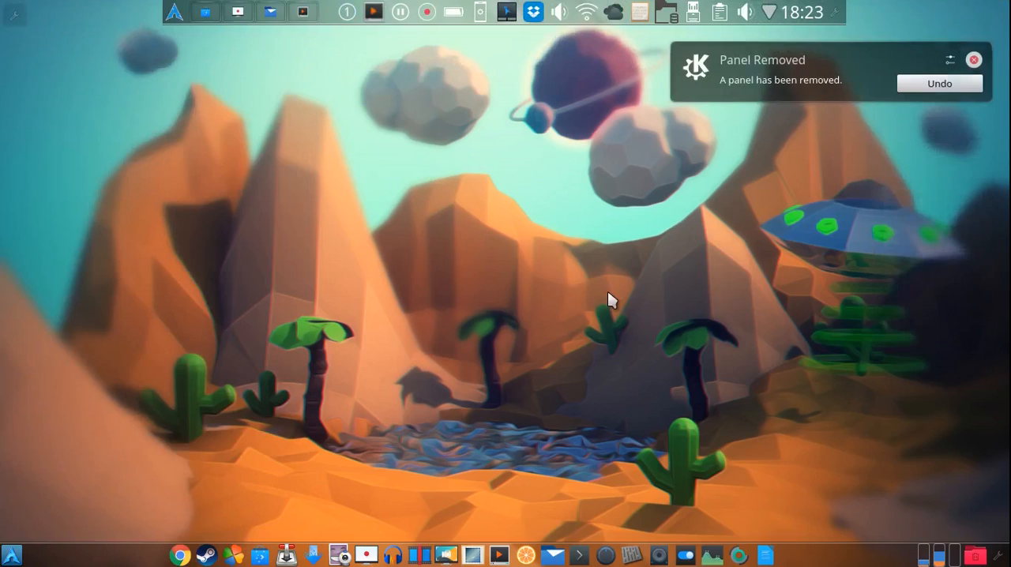
{"action": "mouse_move", "coordinate": [670, 203]}
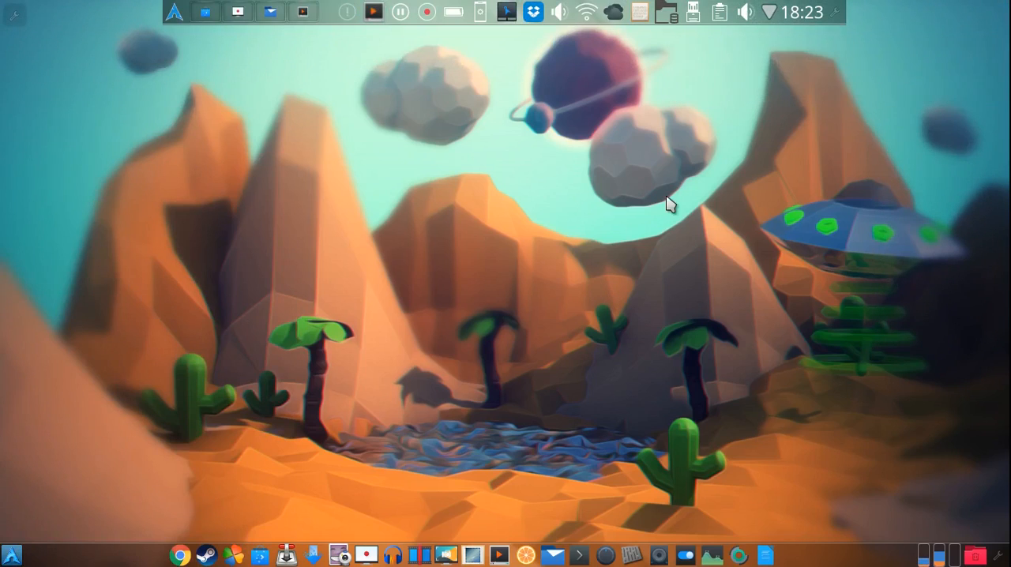
{"action": "mouse_move", "coordinate": [421, 543]}
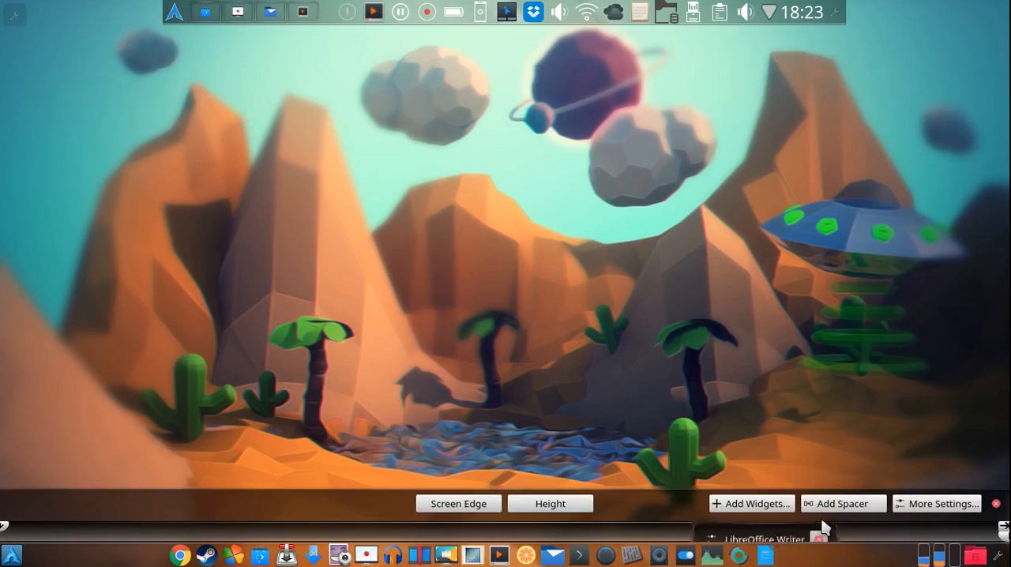
- Remove the LibreOffice Writer launcher icon from the bottom dock
{"action": "right_click", "coordinate": [819, 539]}
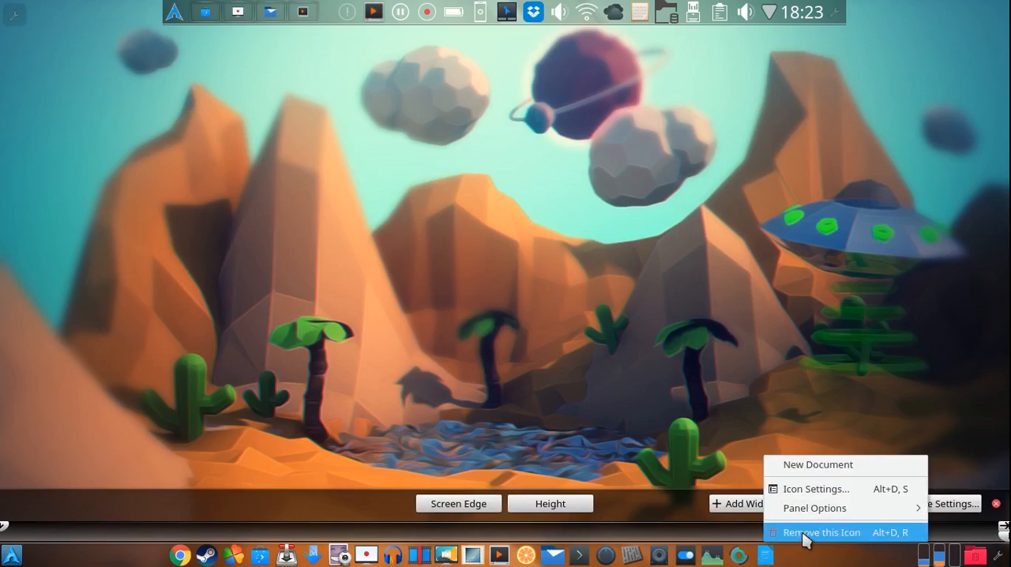
{"action": "left_click", "coordinate": [822, 532]}
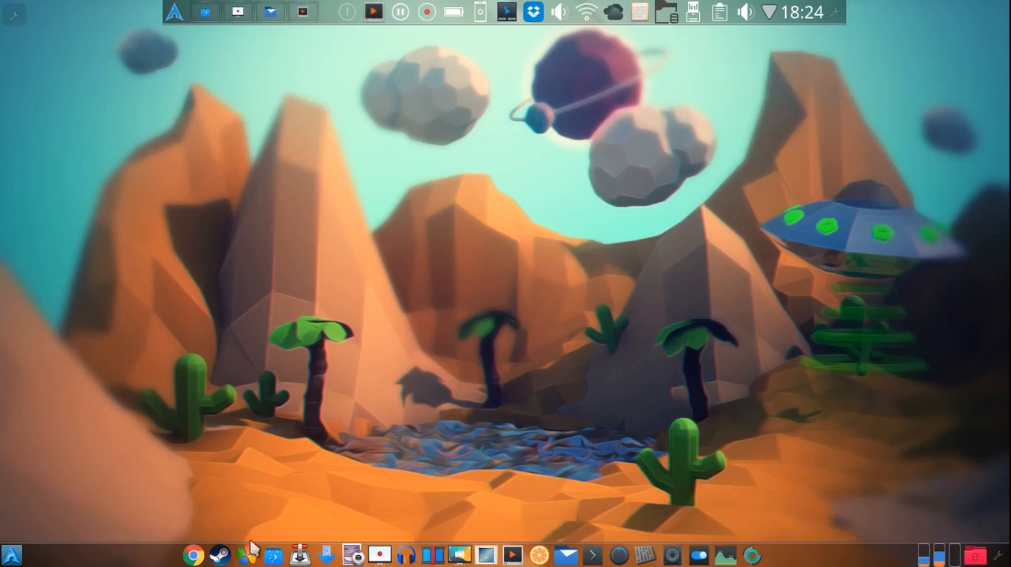
{"action": "mouse_move", "coordinate": [226, 557]}
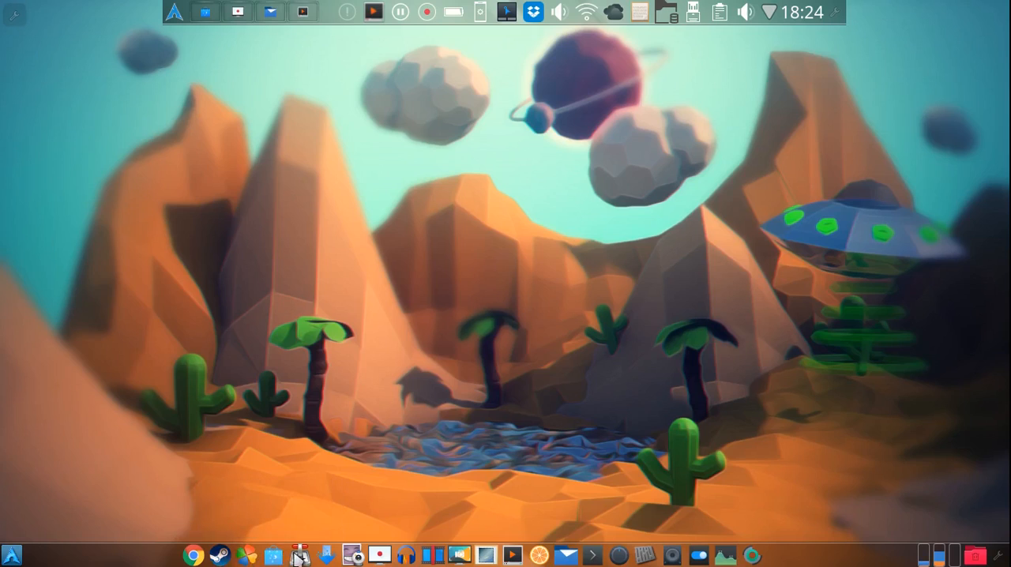
{"action": "mouse_move", "coordinate": [299, 556]}
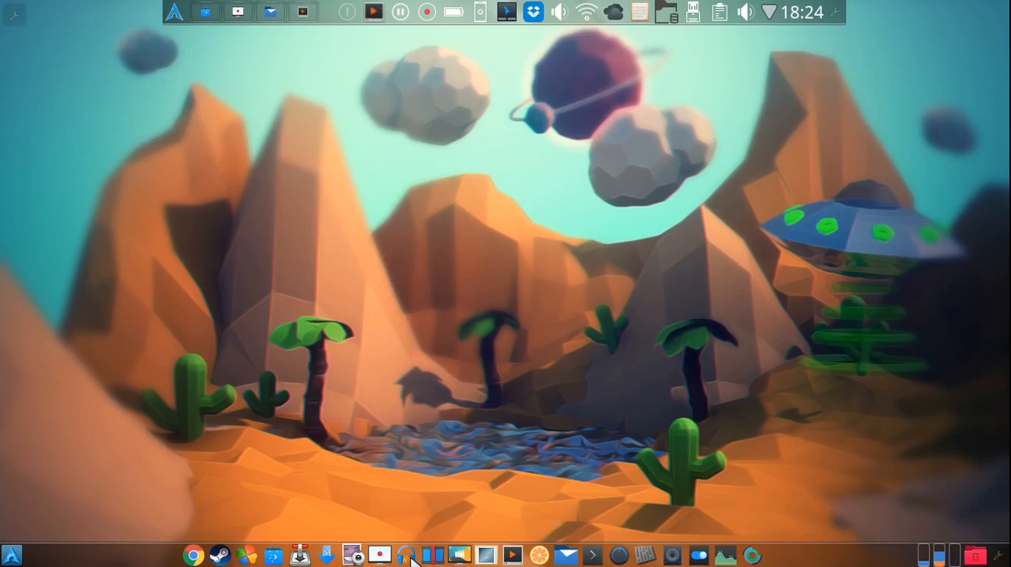
{"action": "mouse_move", "coordinate": [435, 555]}
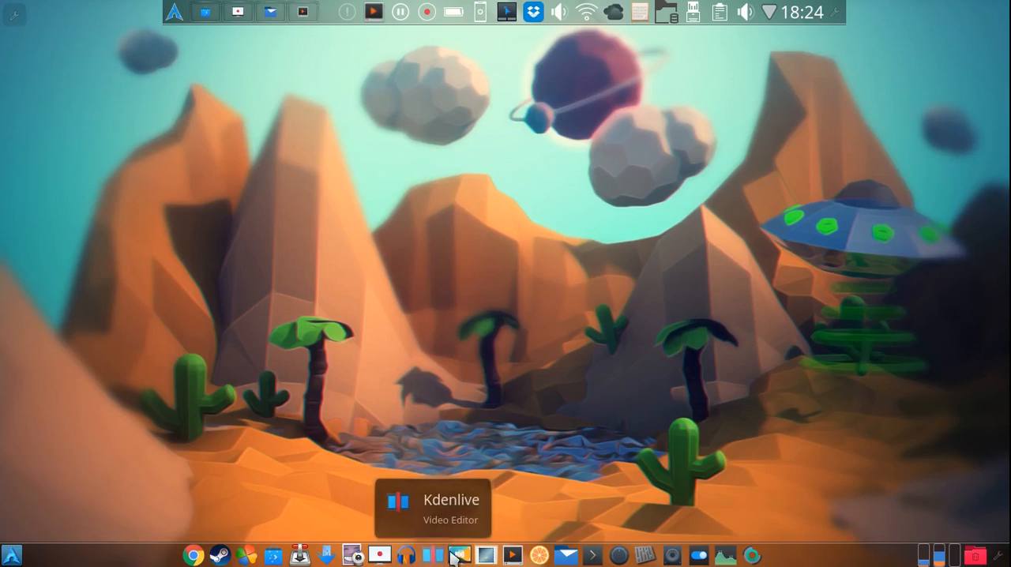
{"action": "mouse_move", "coordinate": [486, 555]}
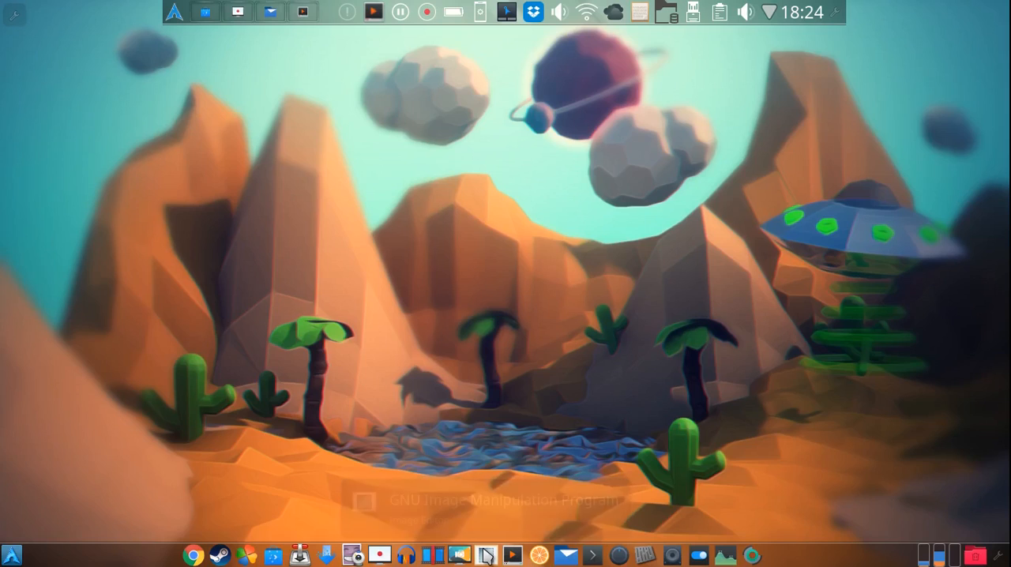
{"action": "mouse_move", "coordinate": [539, 556]}
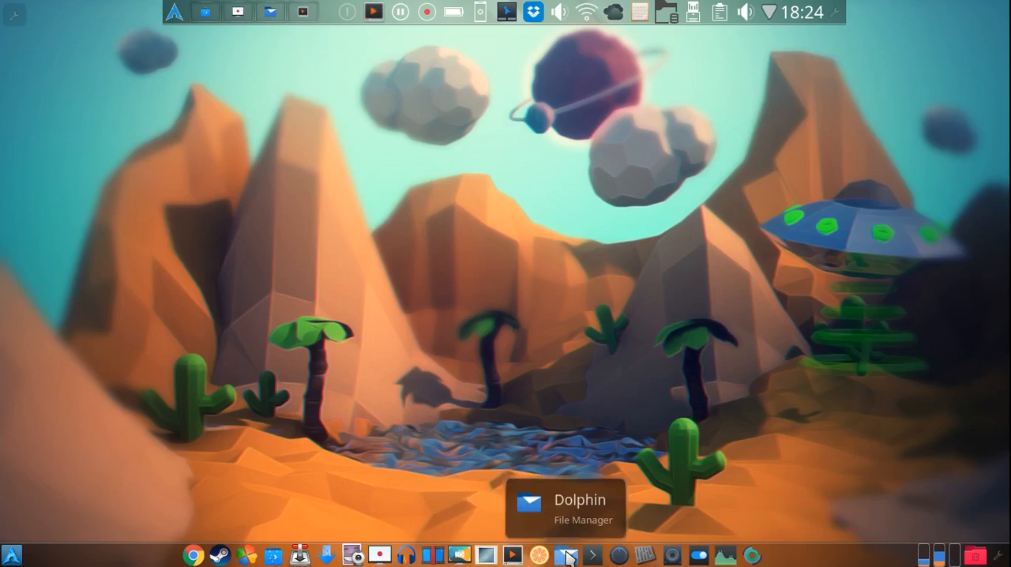
{"action": "mouse_move", "coordinate": [593, 557]}
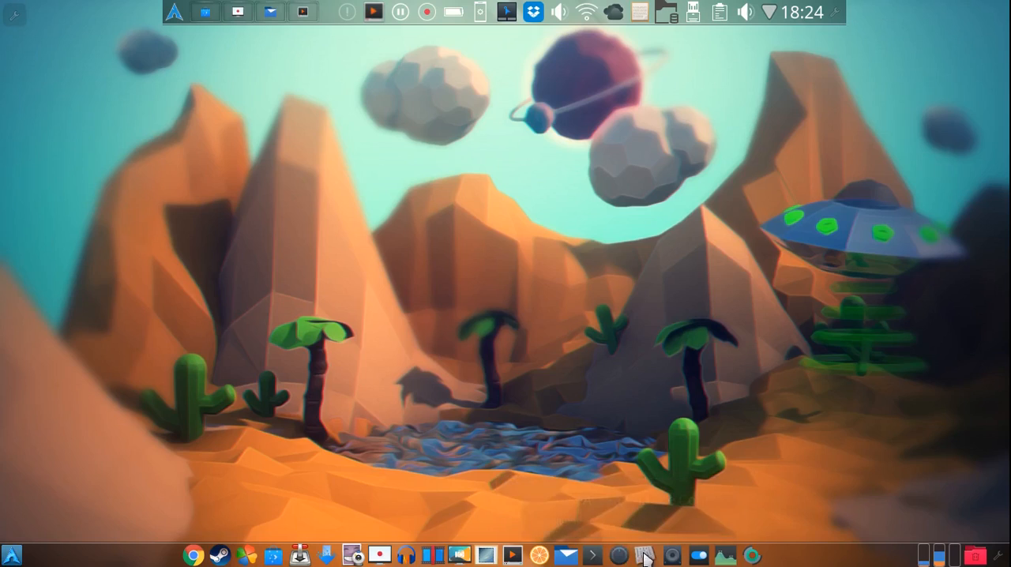
{"action": "mouse_move", "coordinate": [646, 556]}
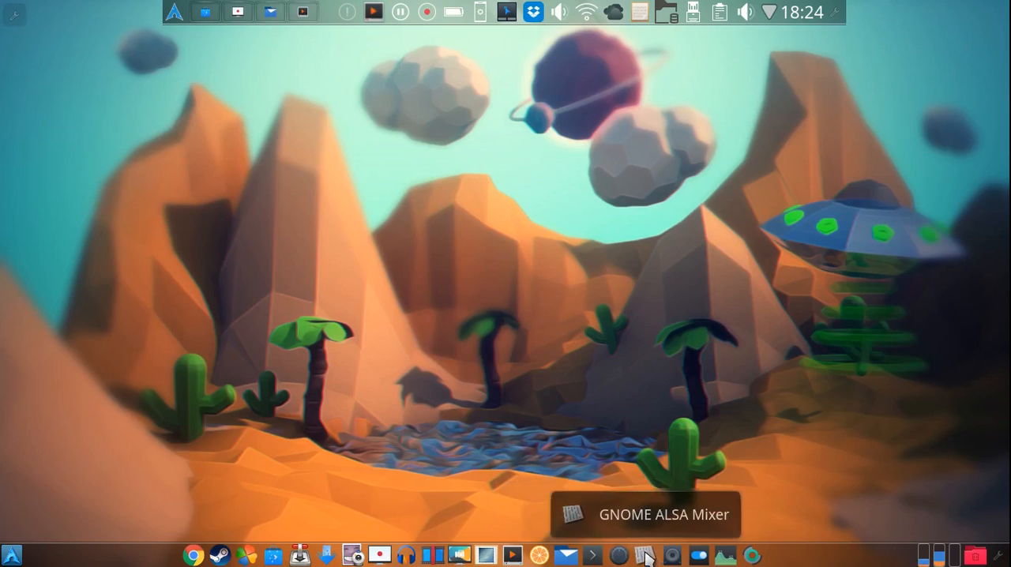
{"action": "mouse_move", "coordinate": [656, 560]}
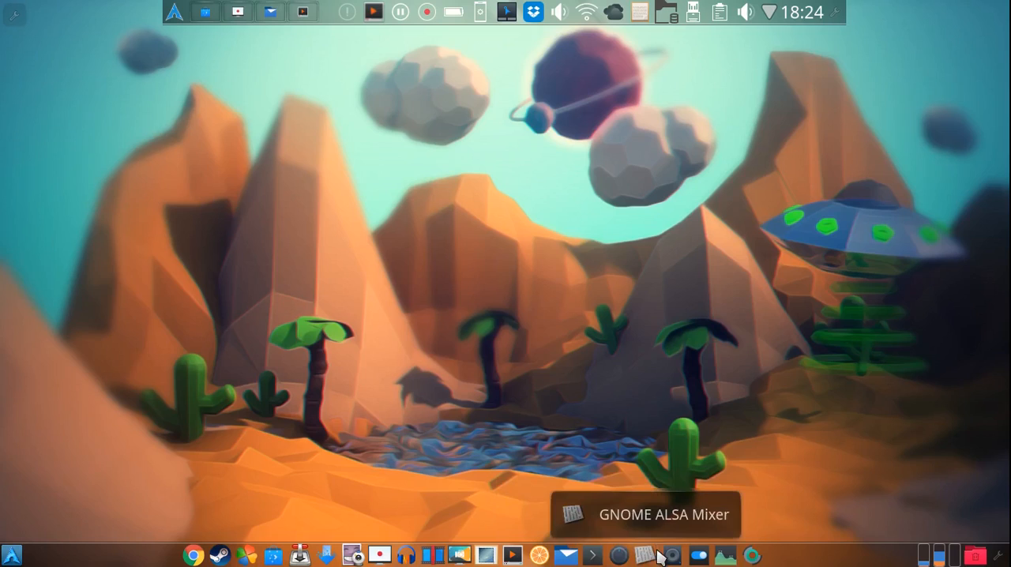
{"action": "mouse_move", "coordinate": [672, 557]}
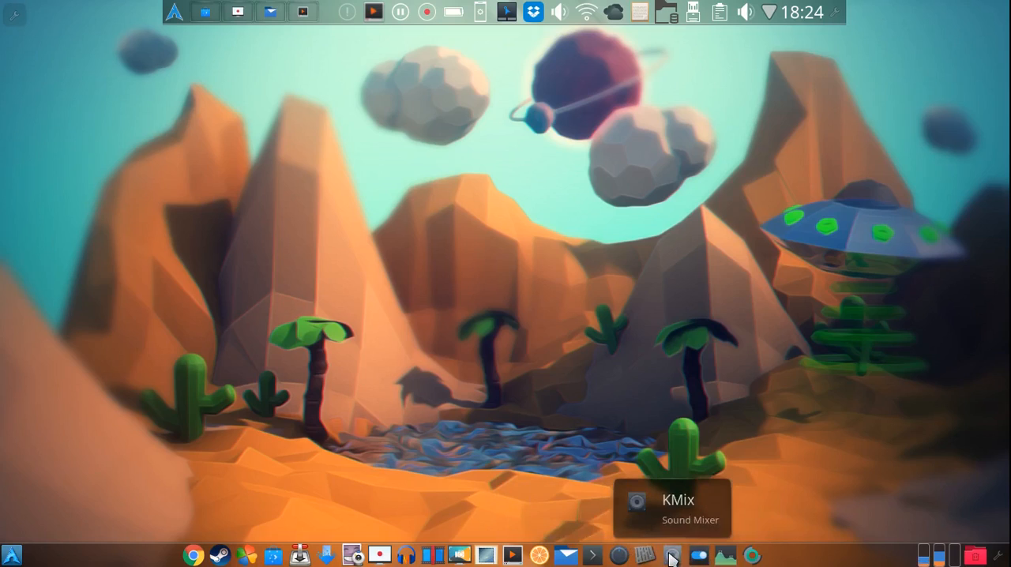
{"action": "mouse_move", "coordinate": [726, 557]}
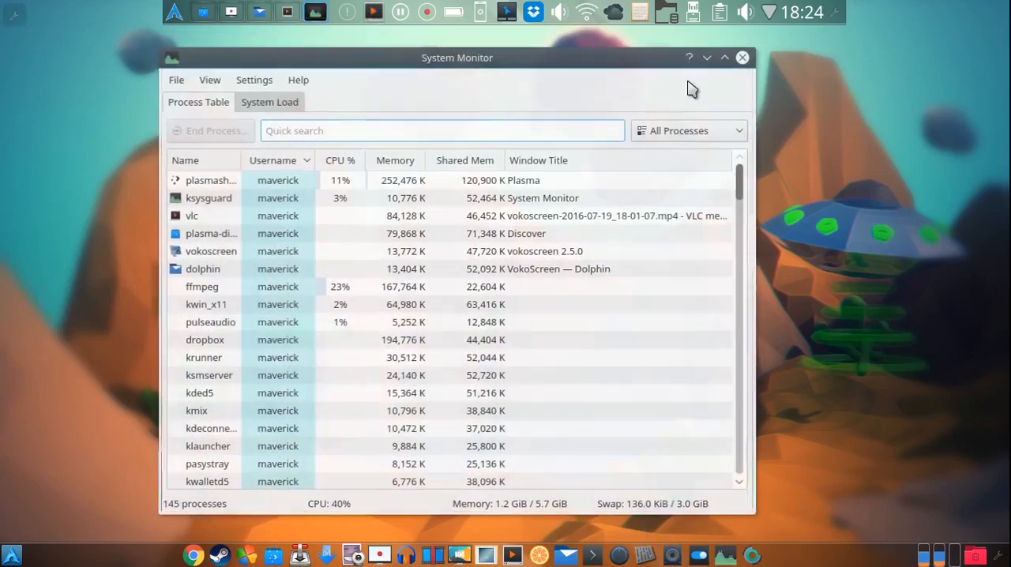
- Minimize the System Monitor window and search for the dashboard
{"action": "left_click", "coordinate": [742, 57]}
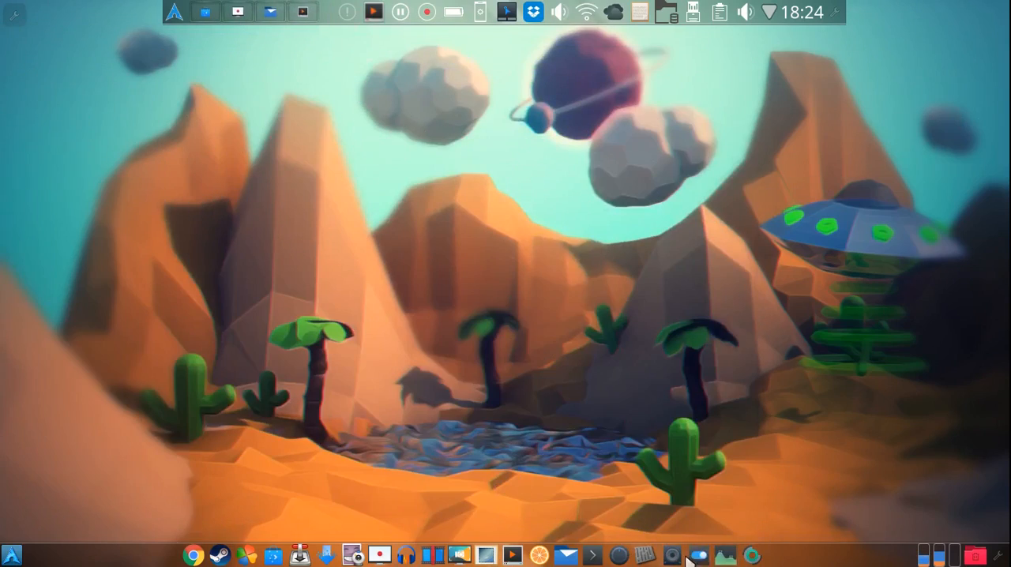
{"action": "mouse_move", "coordinate": [749, 555]}
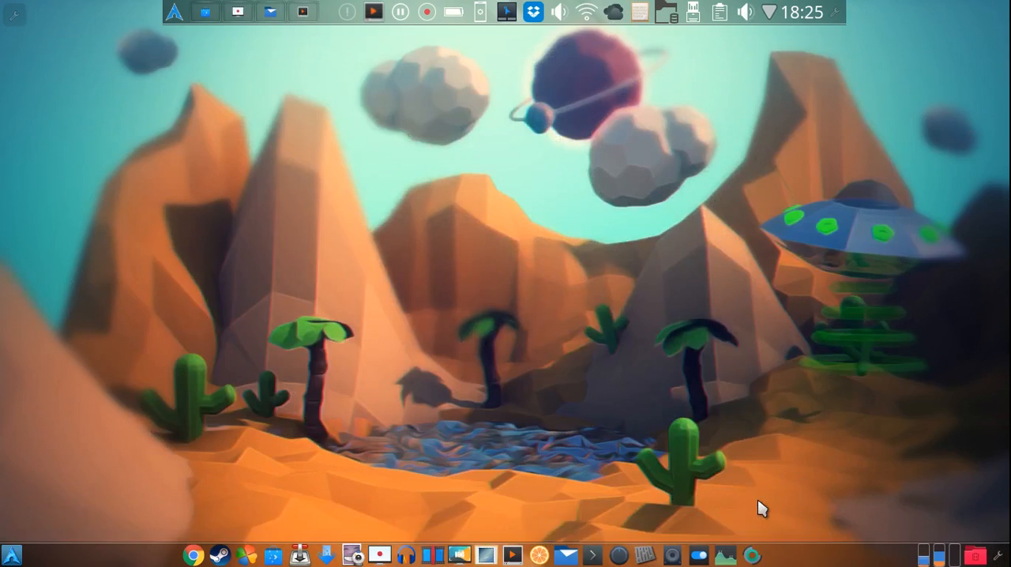
{"action": "type", "text": "das"}
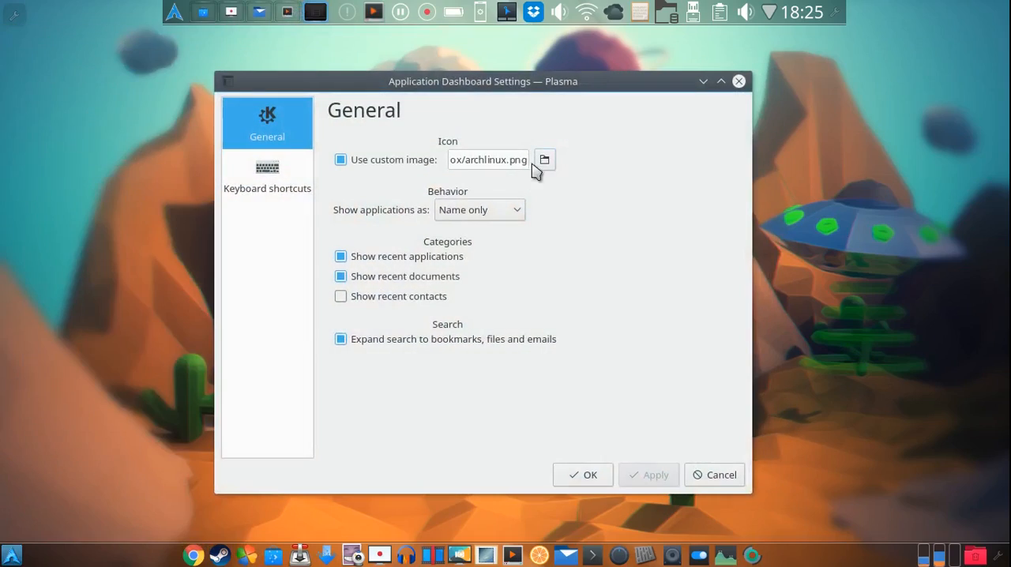
- Browse for a custom image file for the Application Dashboard icon
{"action": "left_click", "coordinate": [543, 159]}
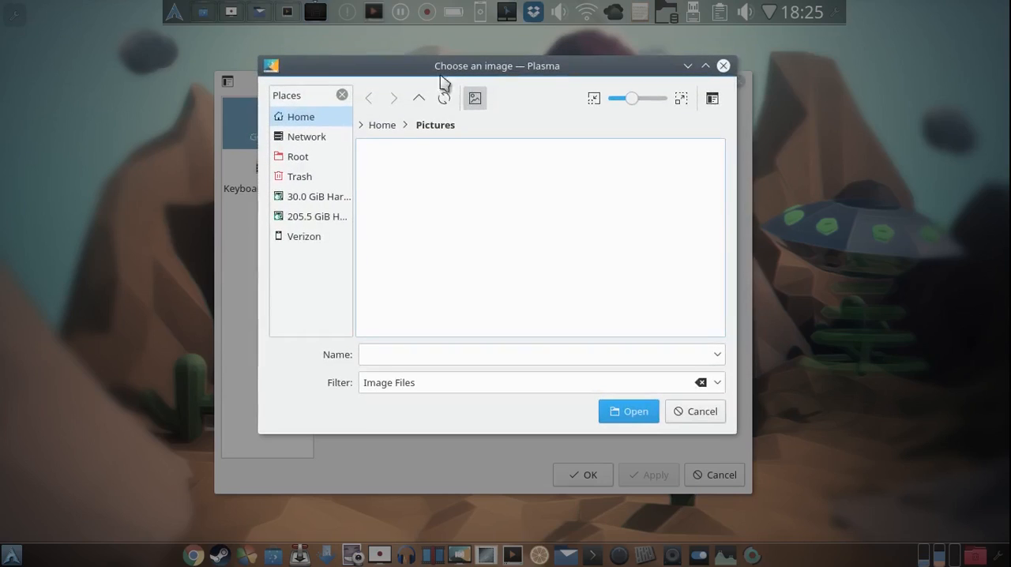
{"action": "mouse_move", "coordinate": [636, 411]}
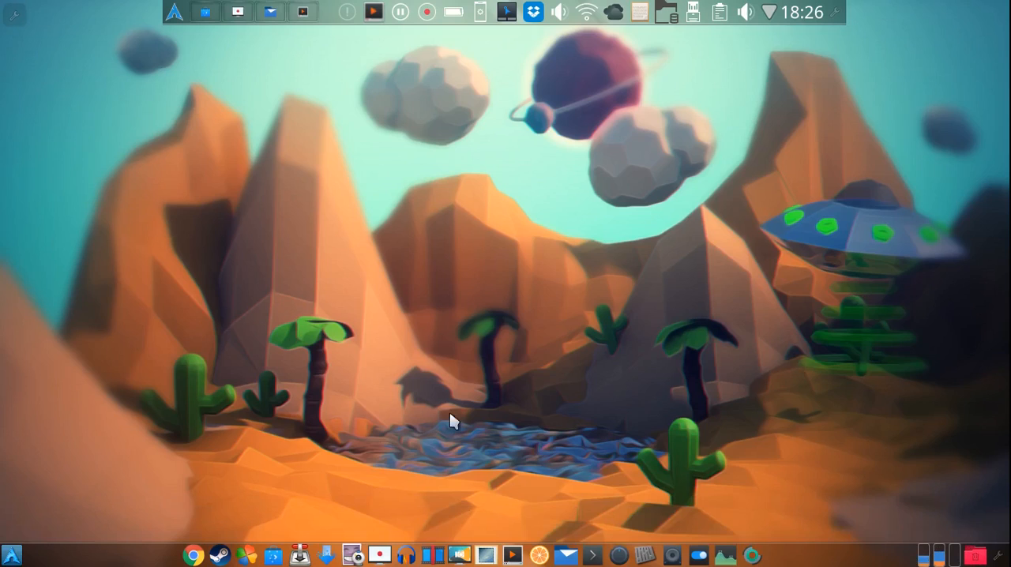
{"action": "mouse_move", "coordinate": [997, 557]}
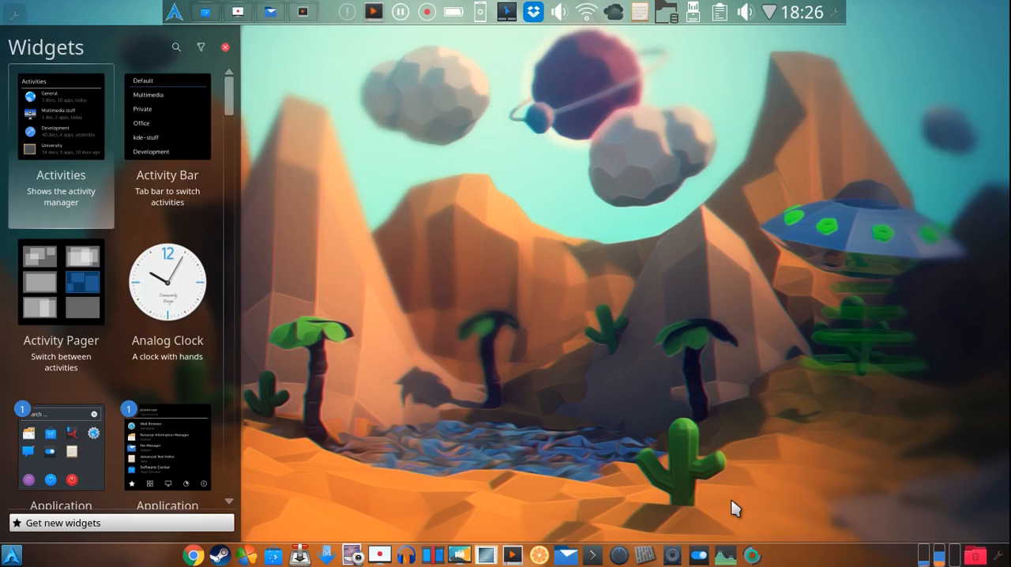
- Search the widget browser for 'trash'
{"action": "type", "text": "trash"}
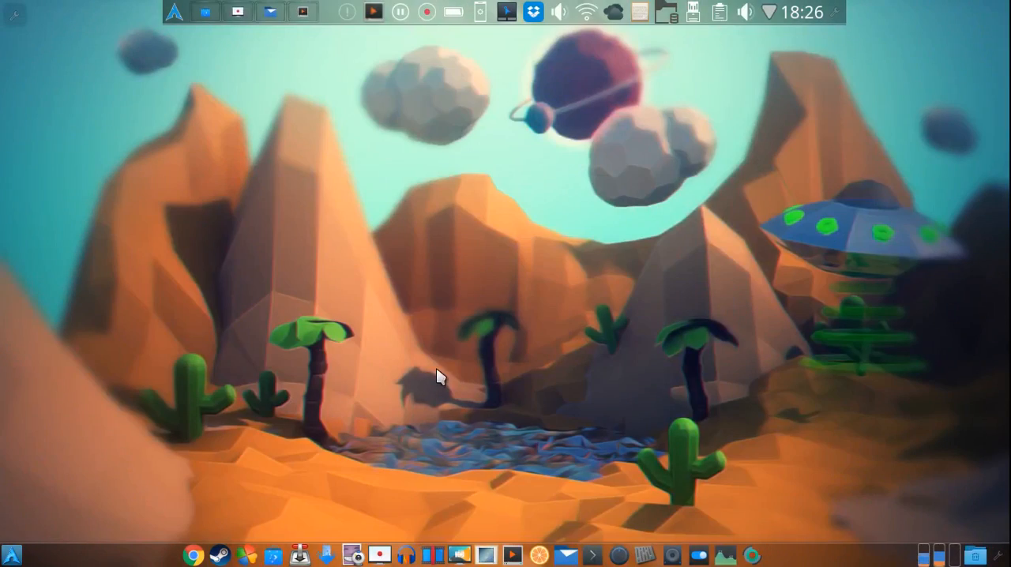
{"action": "mouse_move", "coordinate": [308, 191]}
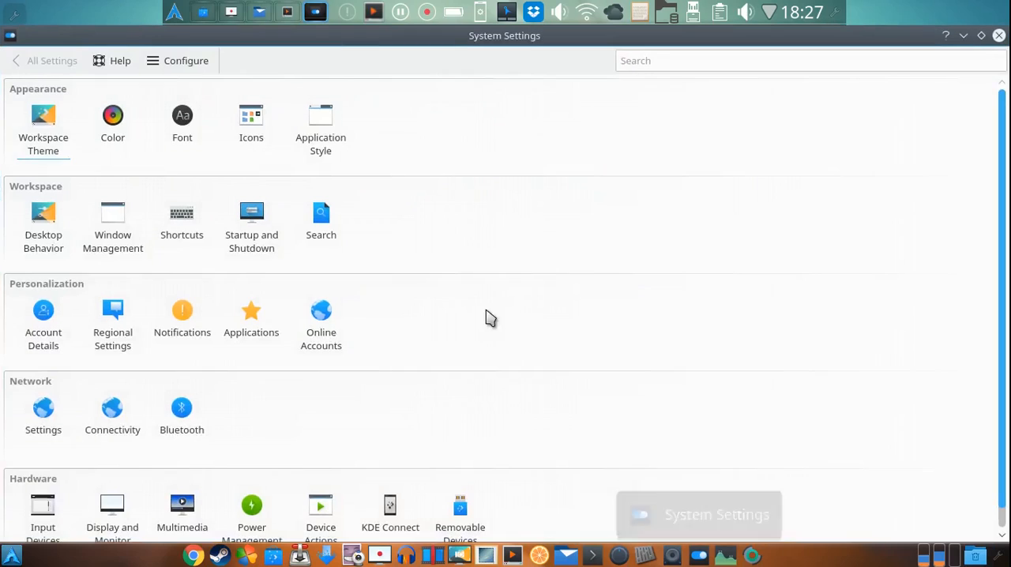
- Go to Workspace Theme > Desktop Theme and scroll down to the Oxyzone theme
{"action": "left_click", "coordinate": [43, 222]}
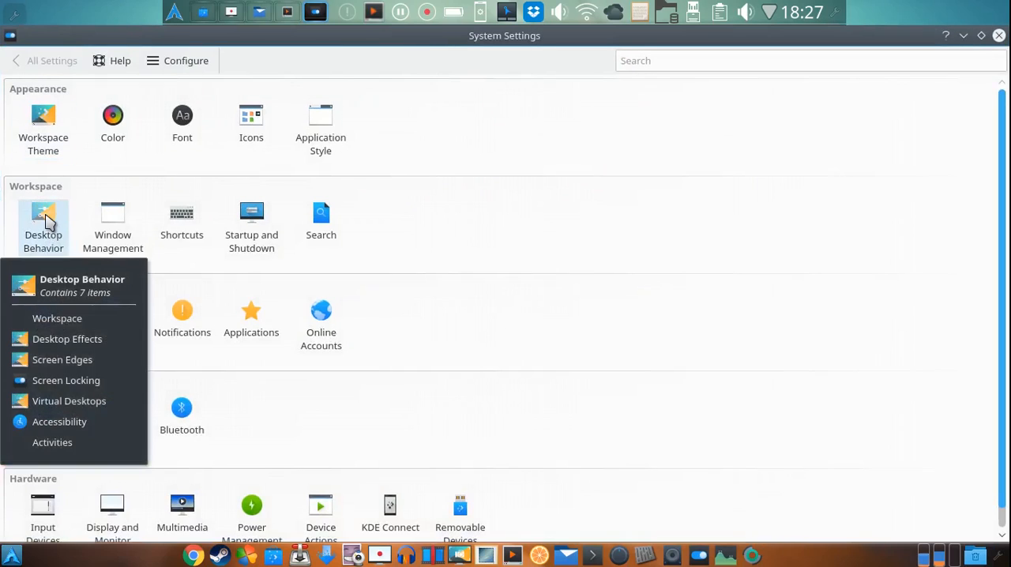
{"action": "left_click", "coordinate": [43, 127]}
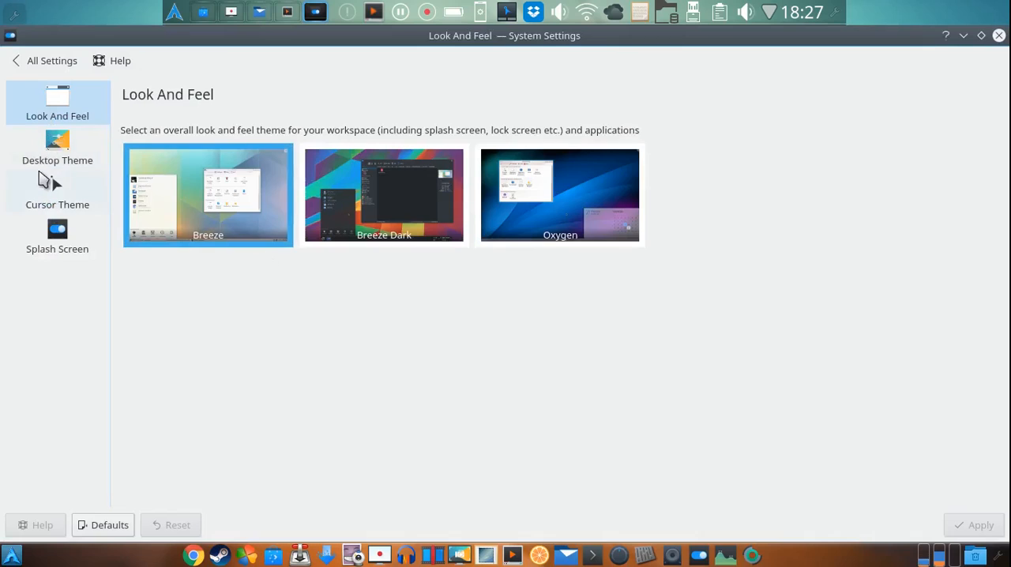
{"action": "left_click", "coordinate": [57, 146]}
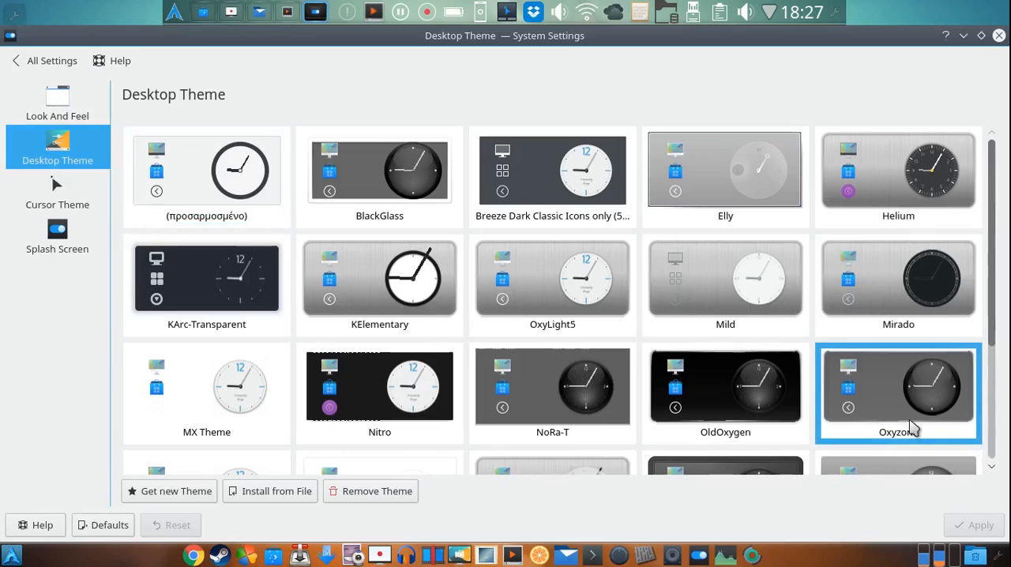
{"action": "scroll", "scroll_direction": "down", "scroll_amount": 3}
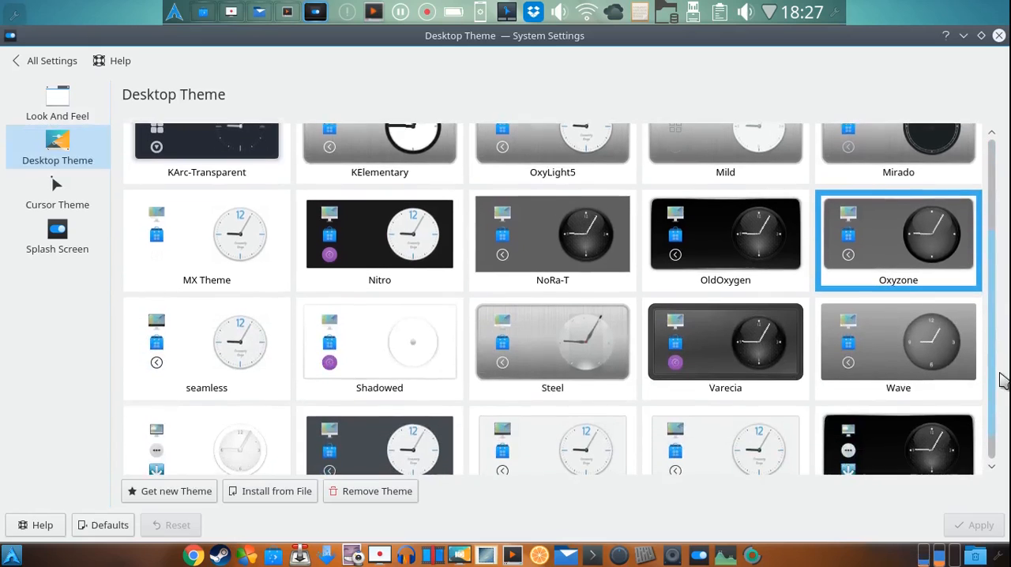
{"action": "scroll", "scroll_direction": "down", "scroll_amount": 3}
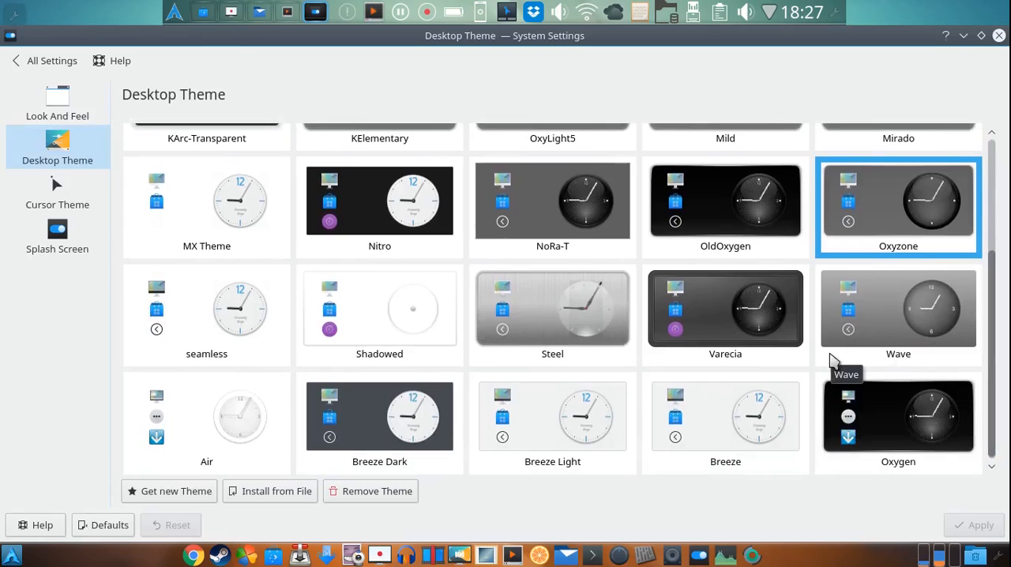
{"action": "mouse_move", "coordinate": [110, 477]}
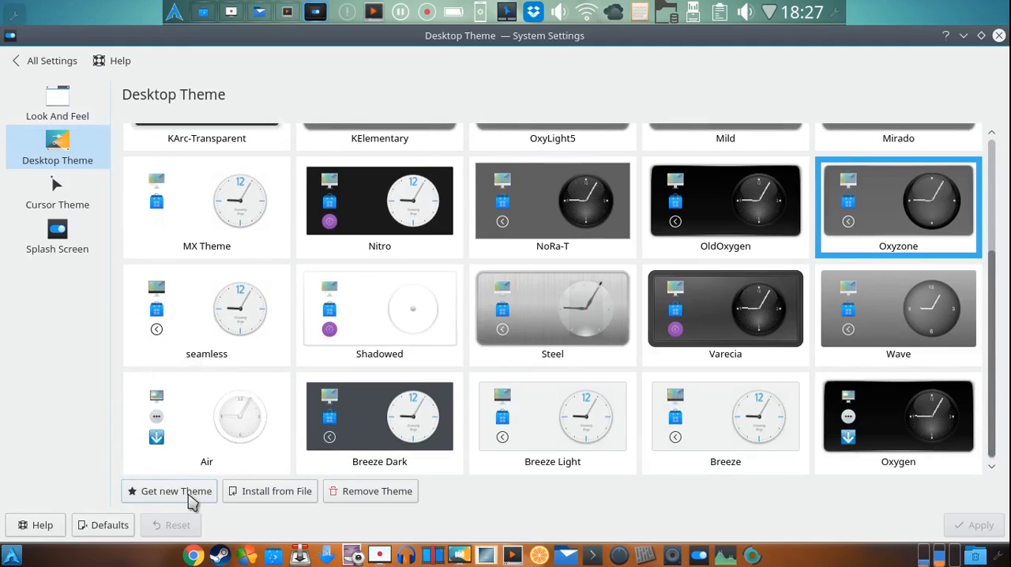
- Search downloadable desktop themes for 'oxyzone', then close the add-on installer
{"action": "left_click", "coordinate": [168, 491]}
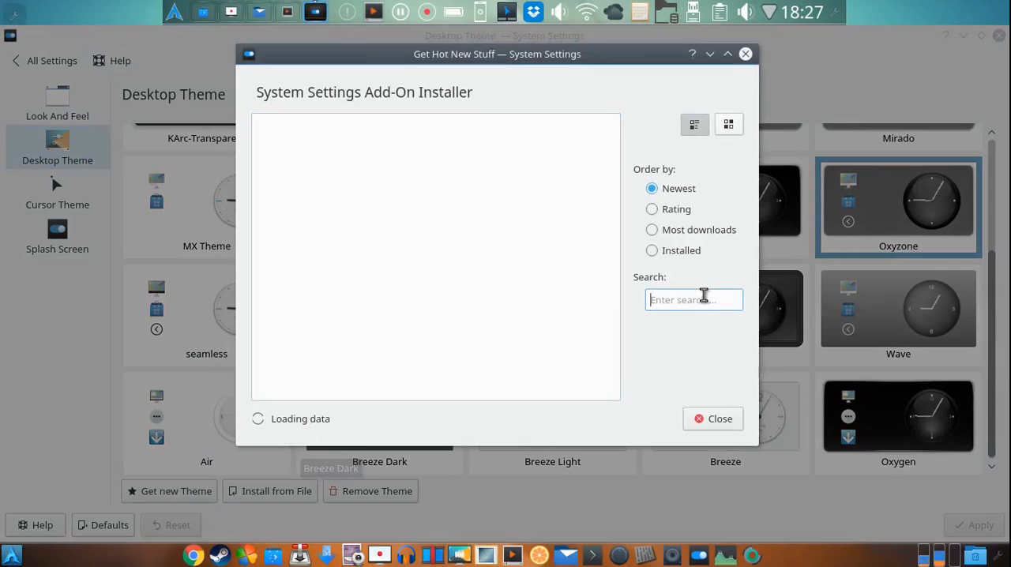
{"action": "type", "text": "oxyzone"}
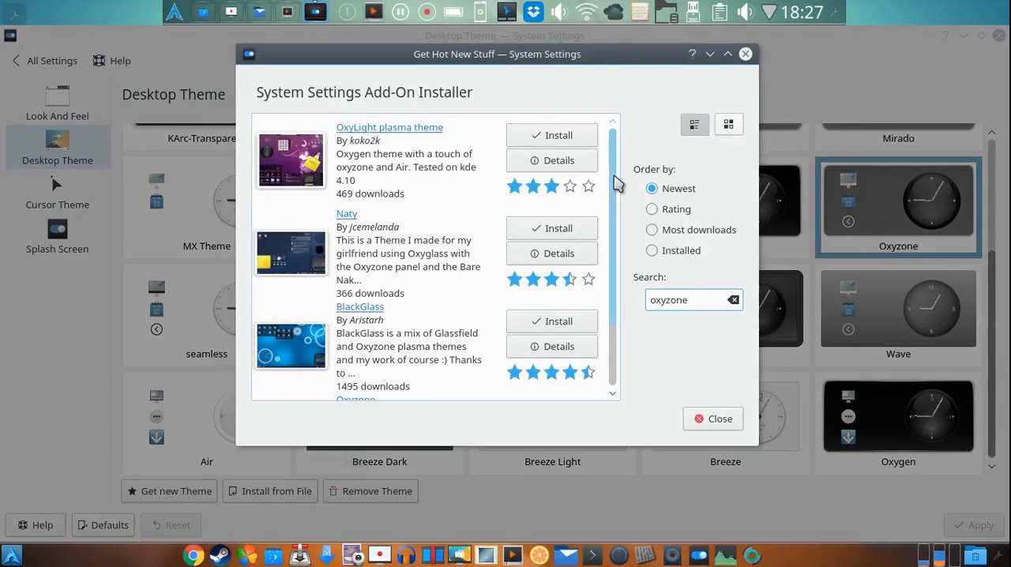
{"action": "scroll", "scroll_direction": "down", "scroll_amount": 3}
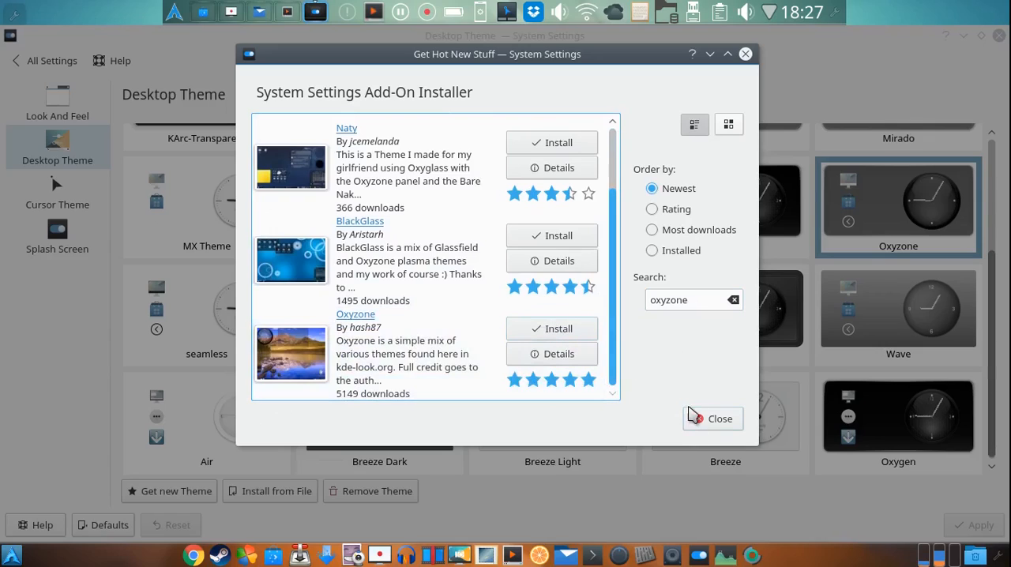
{"action": "mouse_move", "coordinate": [715, 400]}
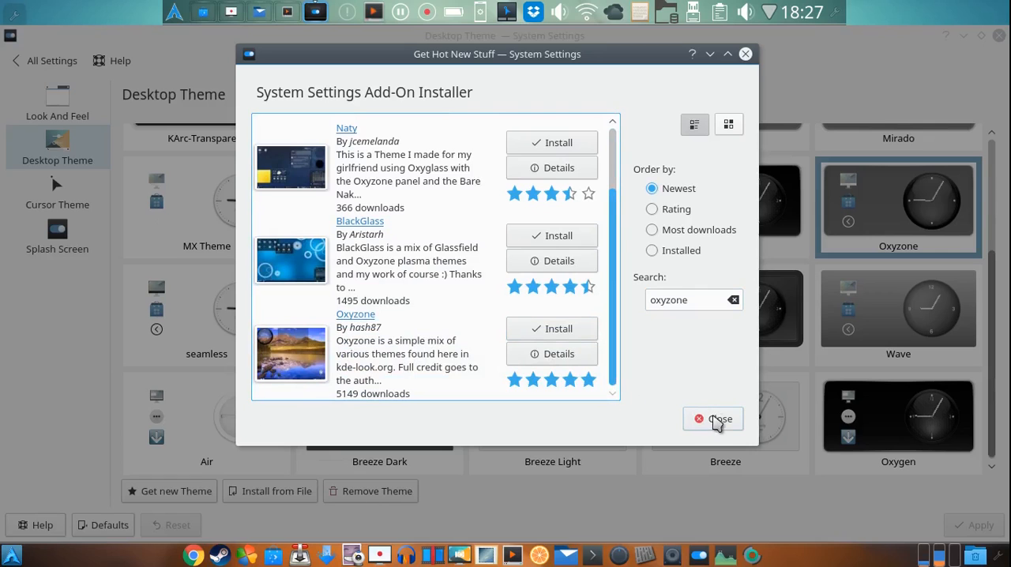
{"action": "left_click", "coordinate": [713, 419]}
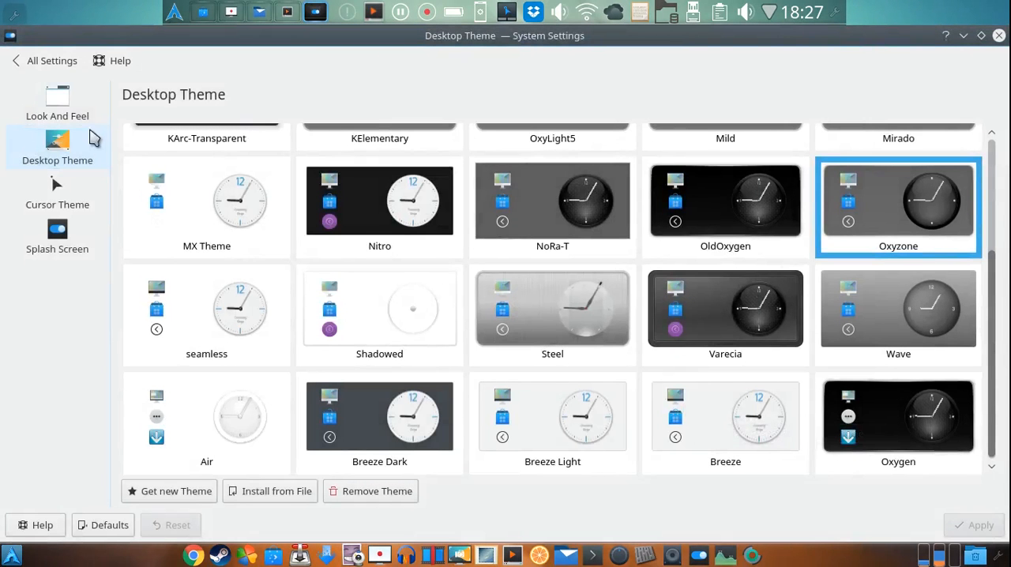
- On the Cursor Theme page, search downloadable themes for 'polar' to find Polar Cursor Theme installed
{"action": "left_click", "coordinate": [57, 189]}
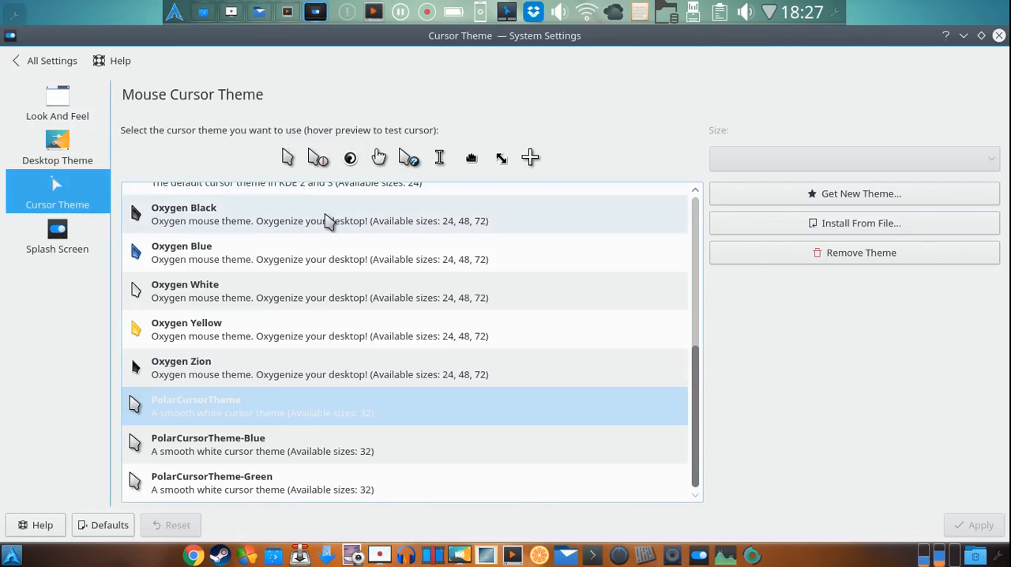
{"action": "mouse_move", "coordinate": [879, 201]}
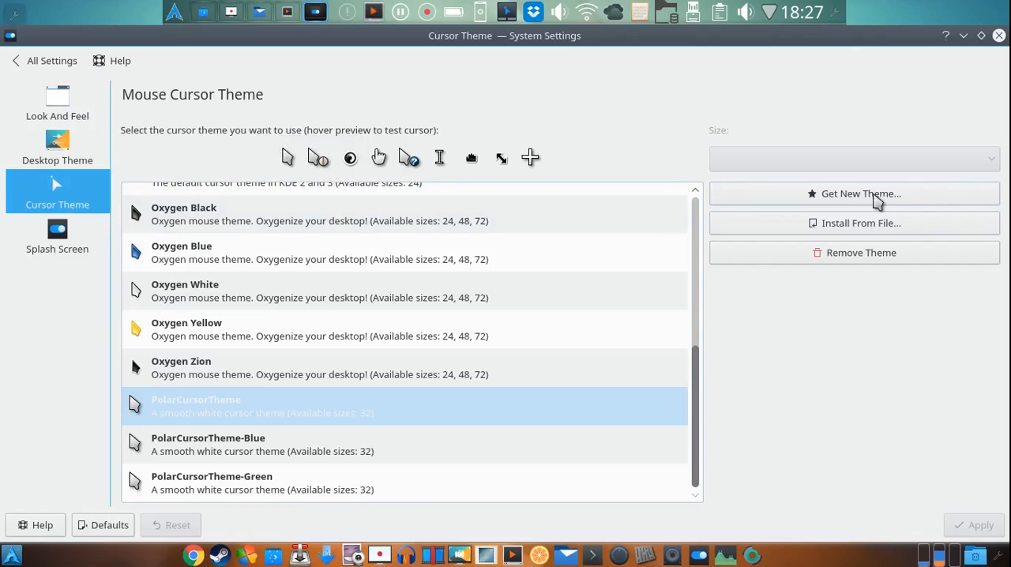
{"action": "left_click", "coordinate": [853, 194]}
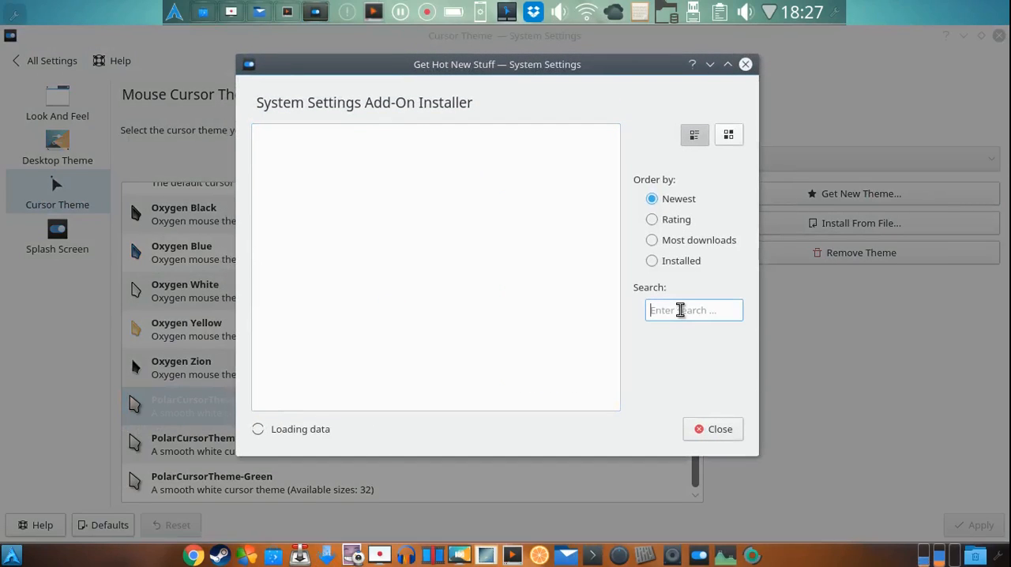
{"action": "type", "text": "polar"}
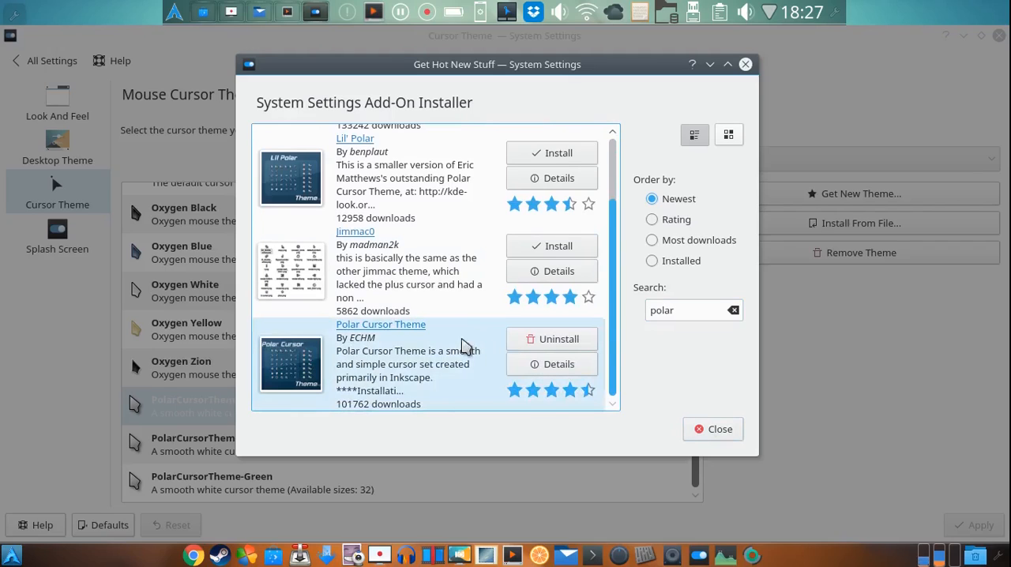
{"action": "mouse_move", "coordinate": [512, 357]}
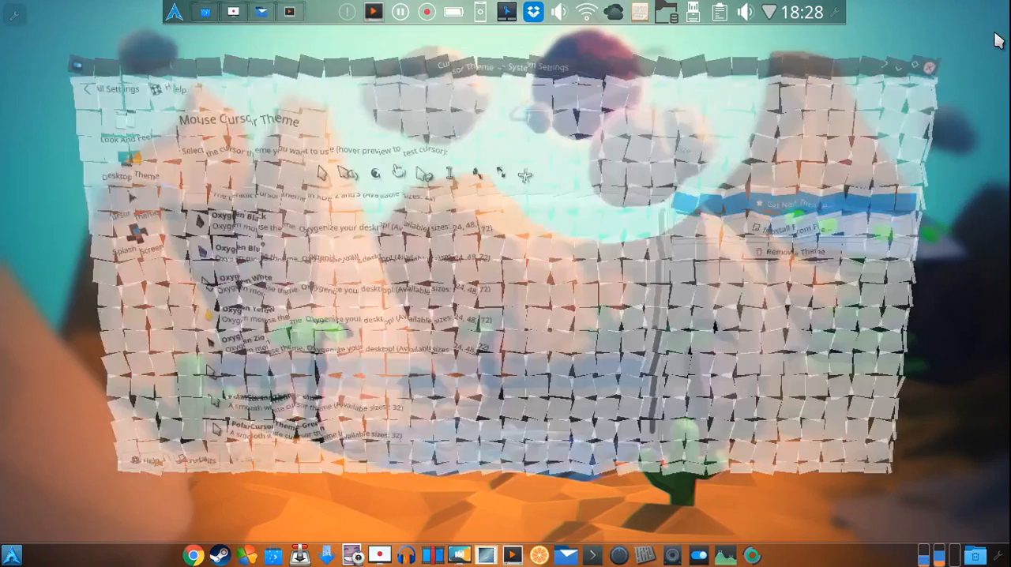
{"action": "left_click", "coordinate": [929, 68]}
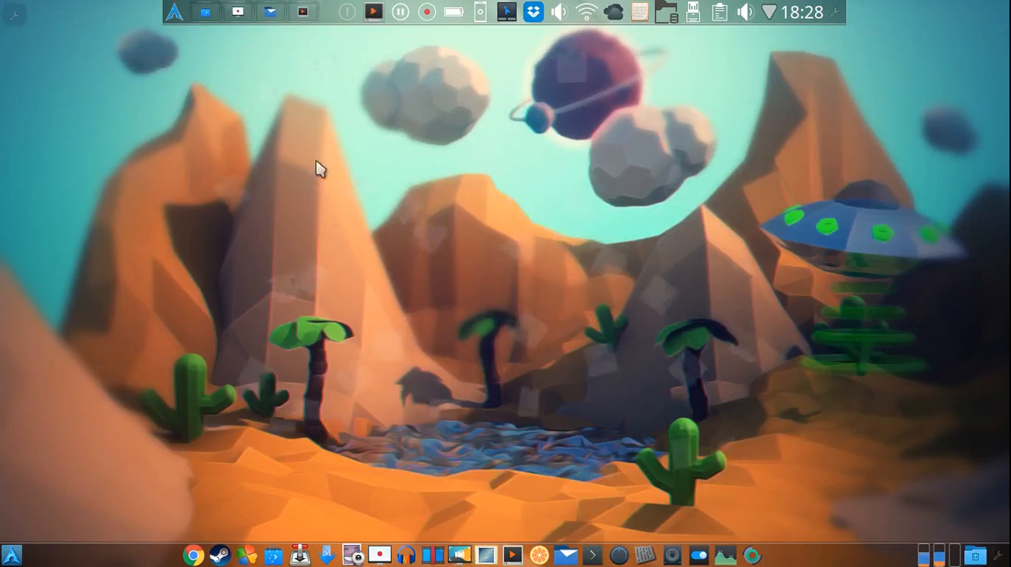
{"action": "mouse_move", "coordinate": [466, 229]}
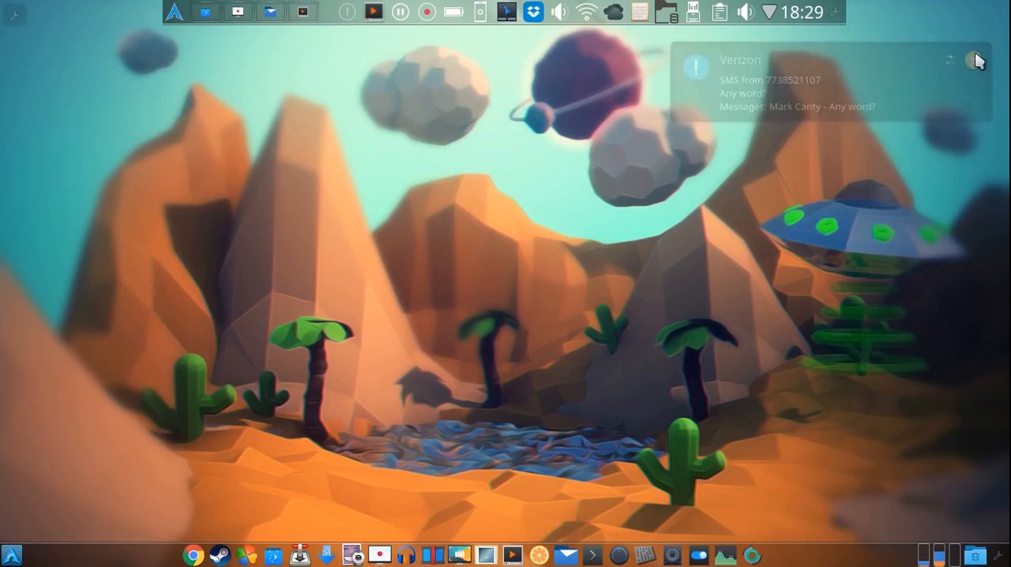
{"action": "left_click", "coordinate": [977, 61]}
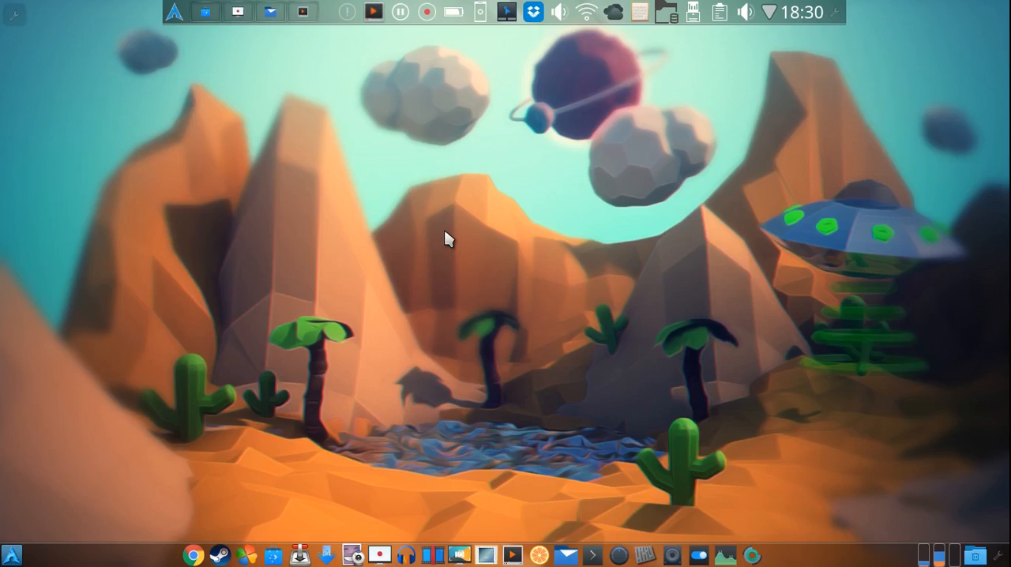
{"action": "mouse_move", "coordinate": [440, 225]}
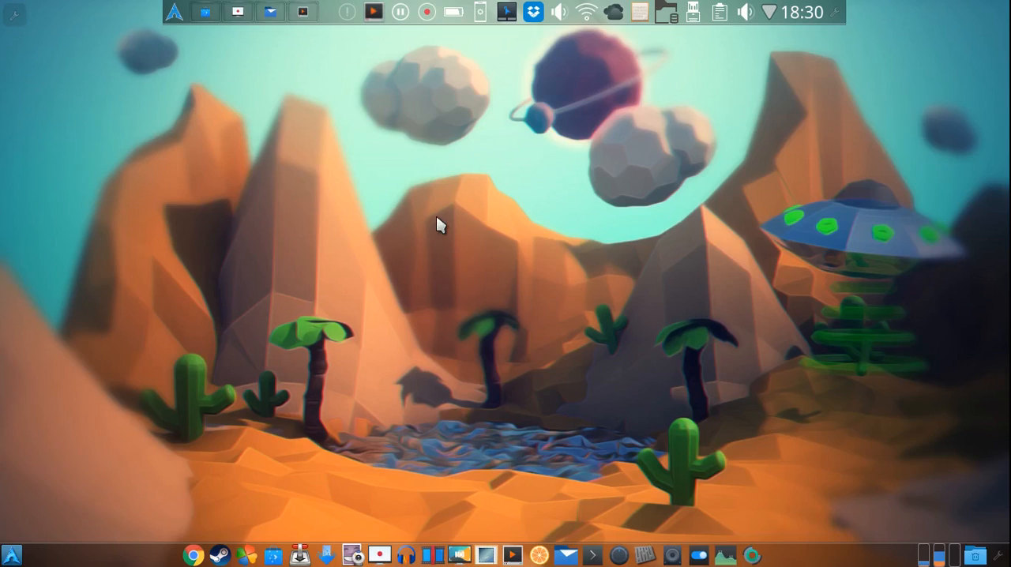
{"action": "mouse_move", "coordinate": [452, 170]}
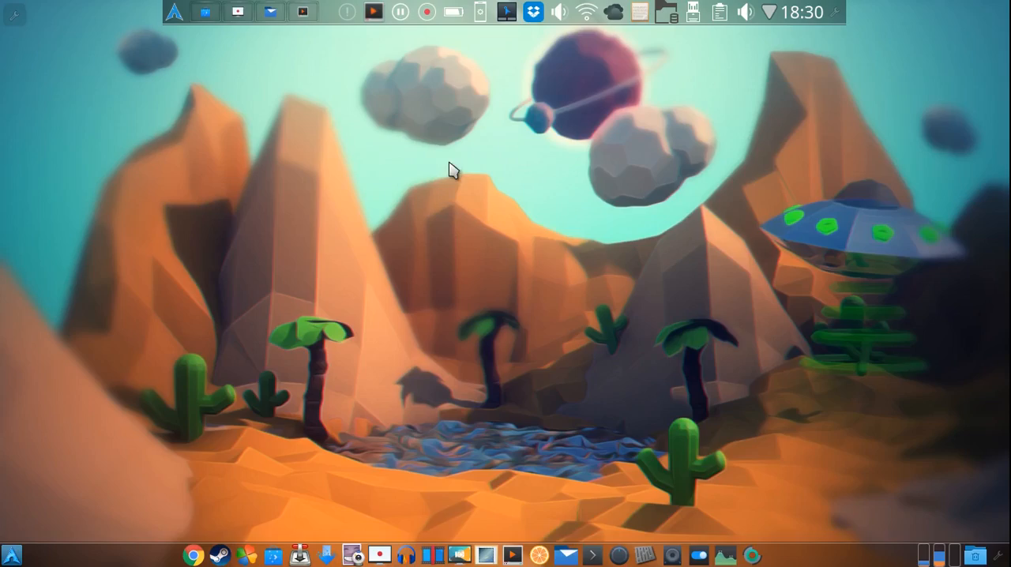